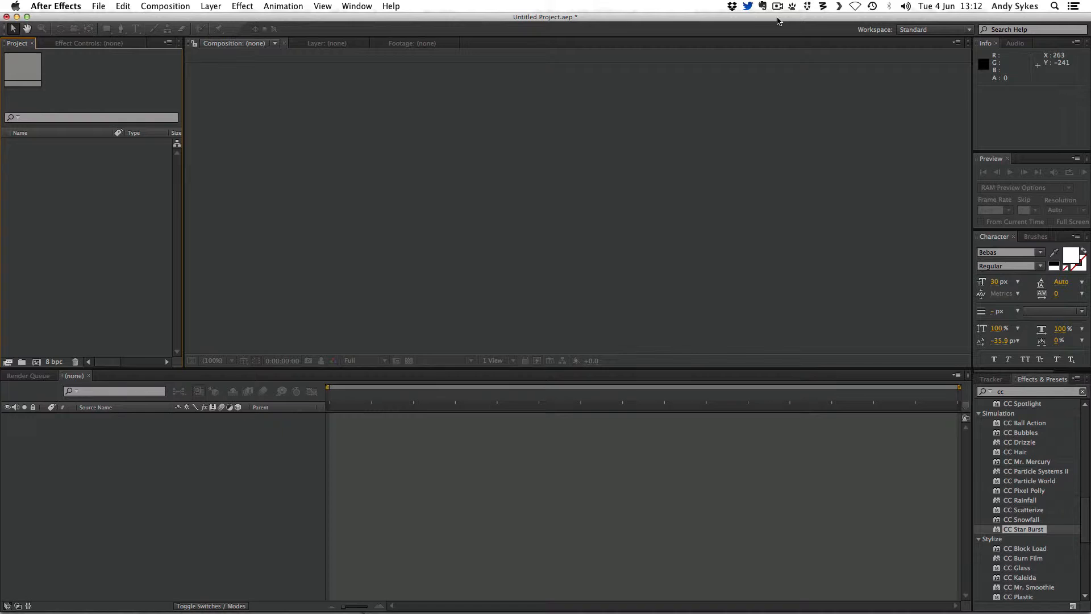
mouse_move(66, 150)
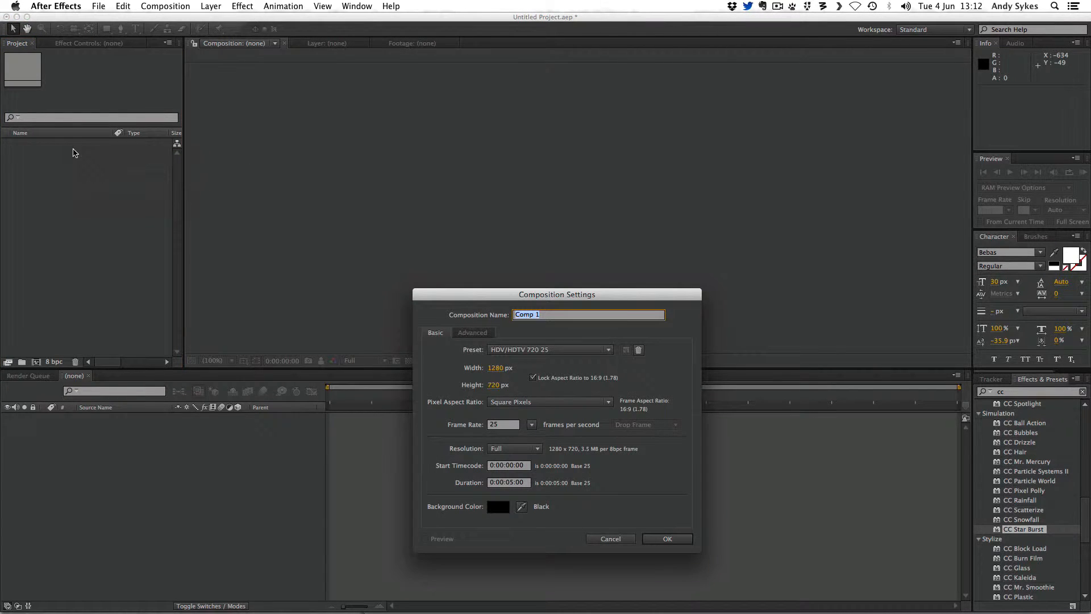
- Create Comp 1 at 1280×720 with the background colour set to white
click(497, 507)
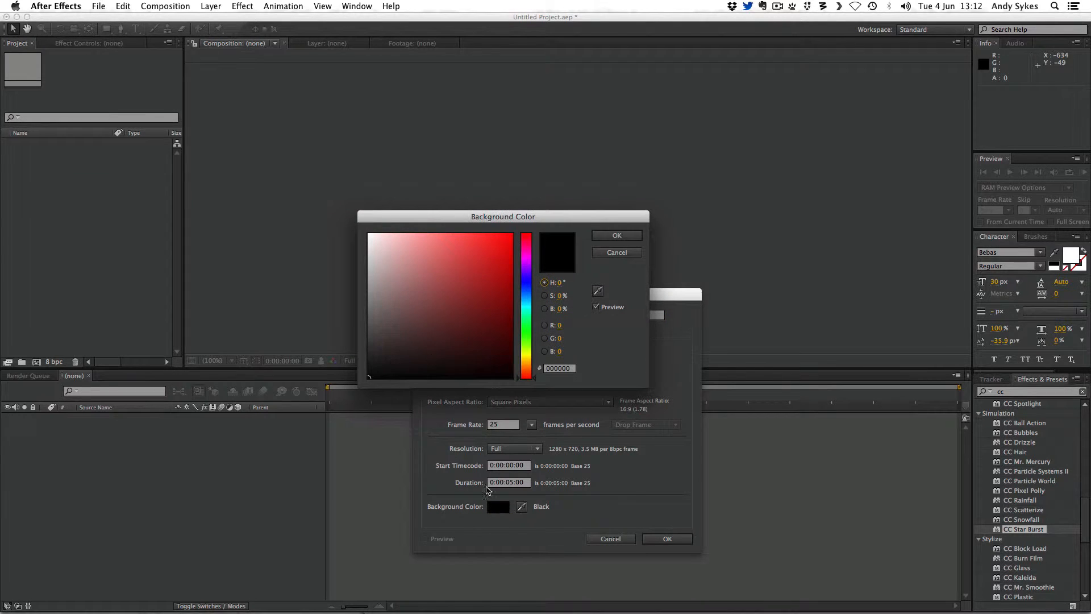
click(370, 234)
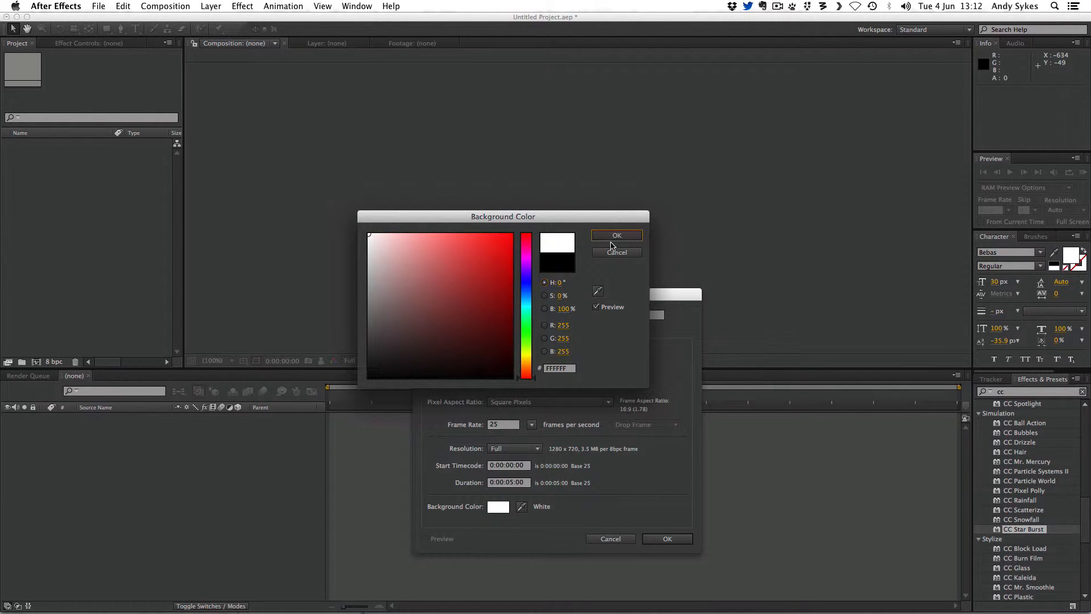
click(616, 235)
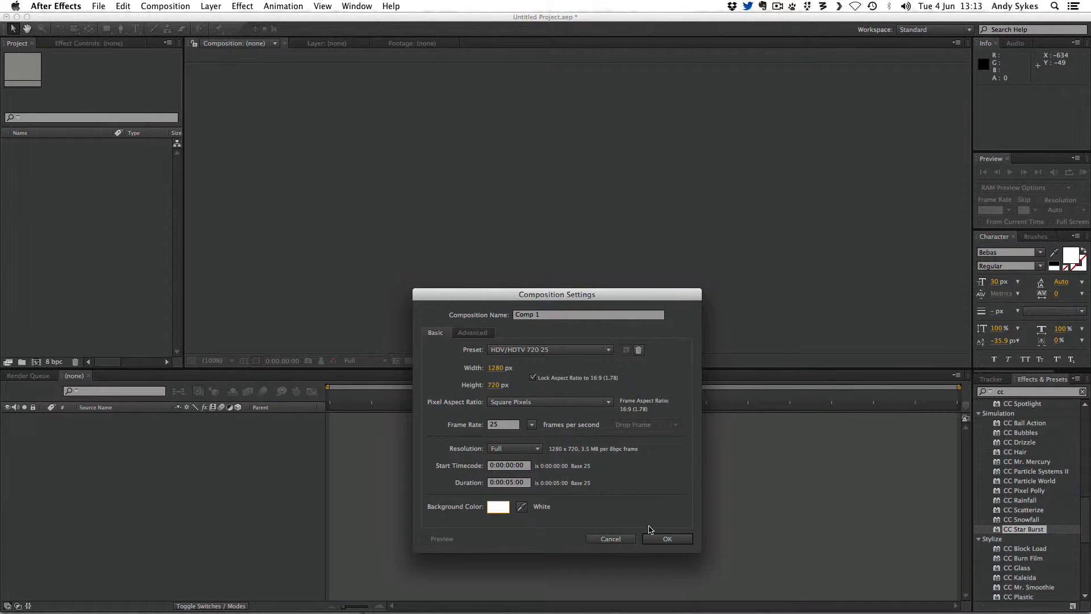
click(667, 538)
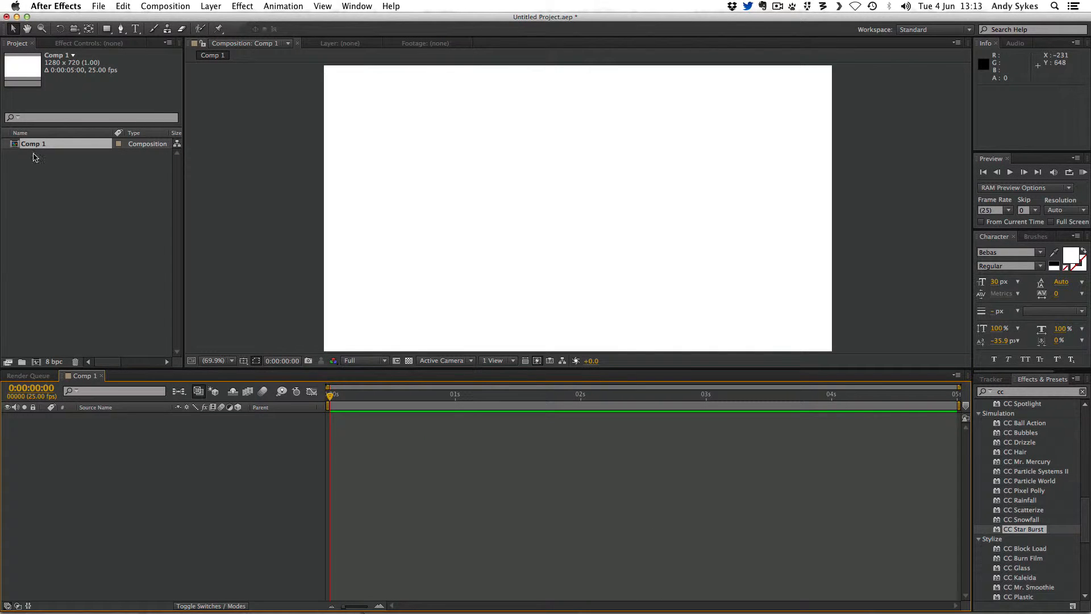
- Add a full-frame red solid layer, Red Solid 1, to Comp 1
right_click(195, 434)
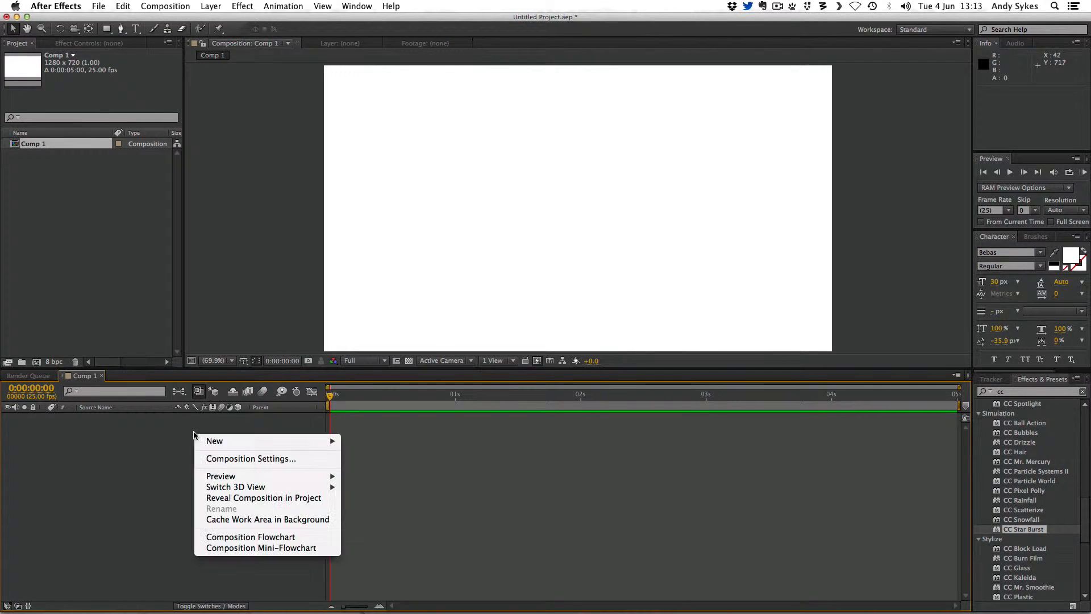
mouse_move(213, 441)
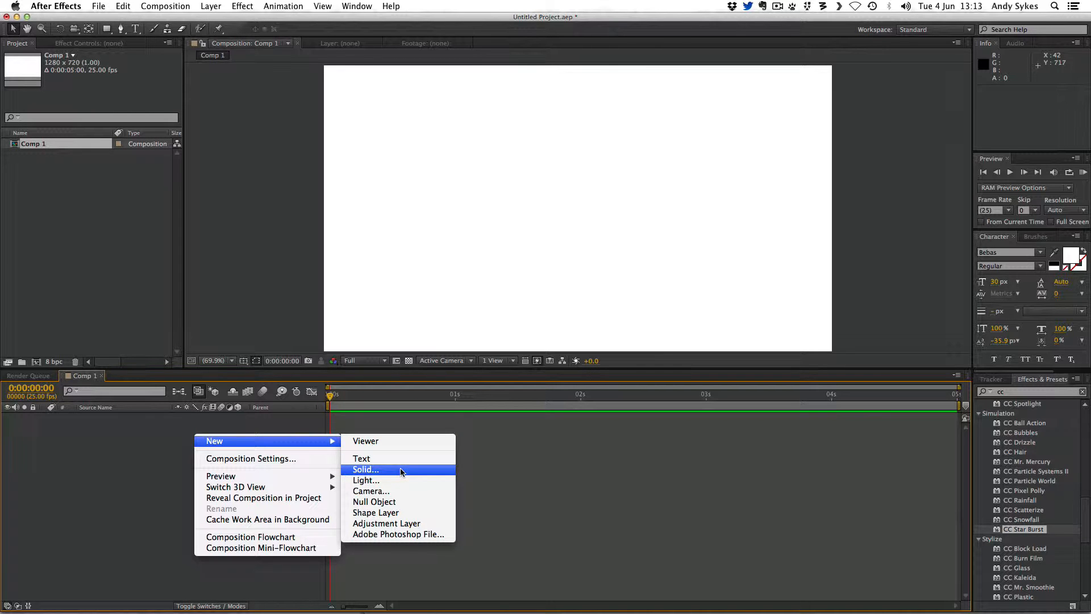
click(366, 469)
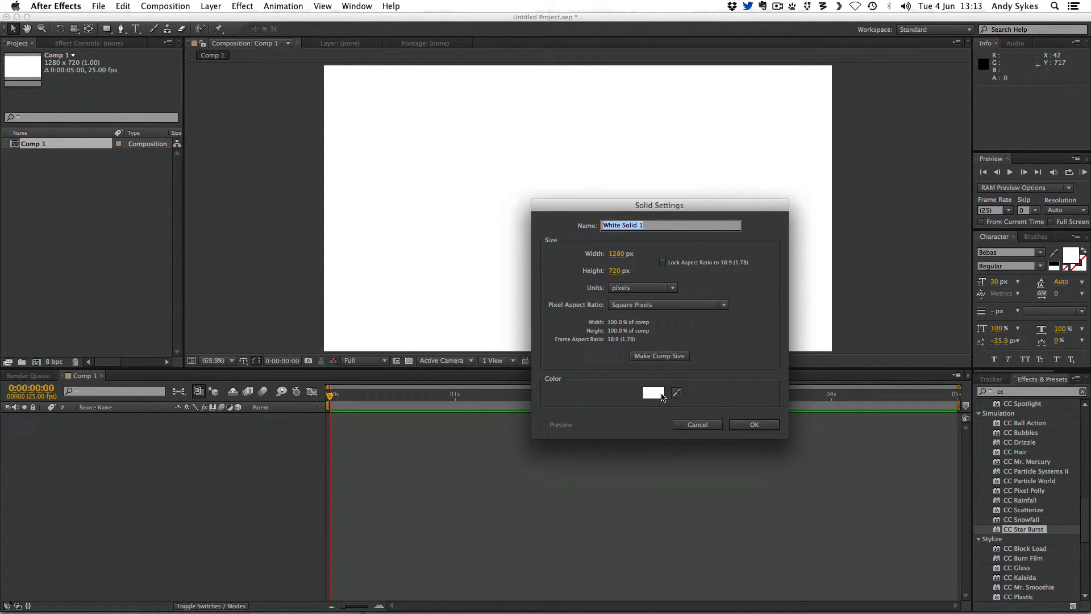
click(653, 392)
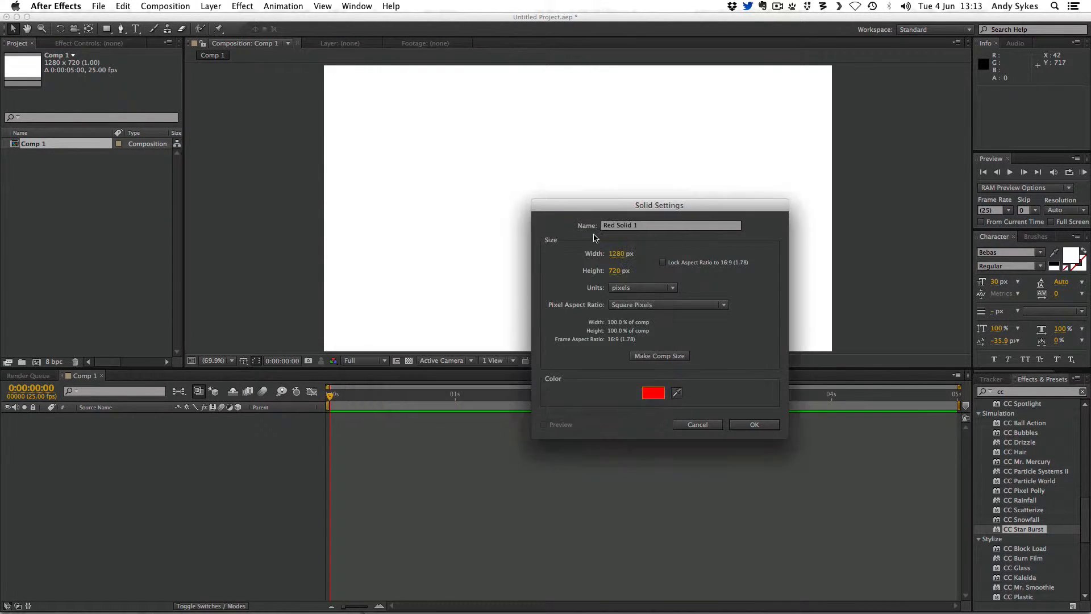
drag(658, 204, 565, 184)
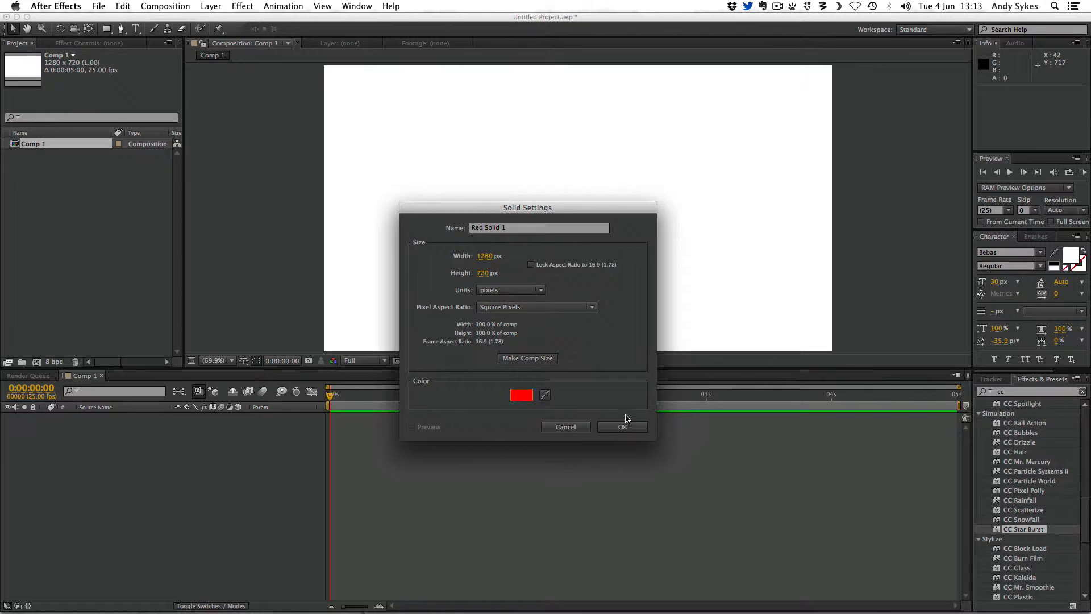
click(623, 426)
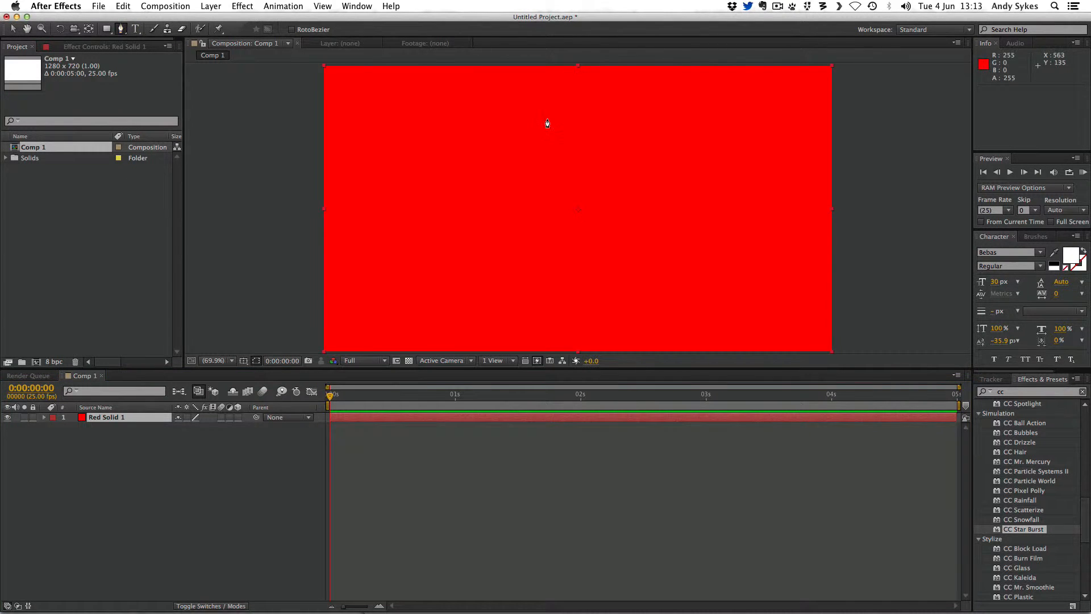
mouse_move(539, 132)
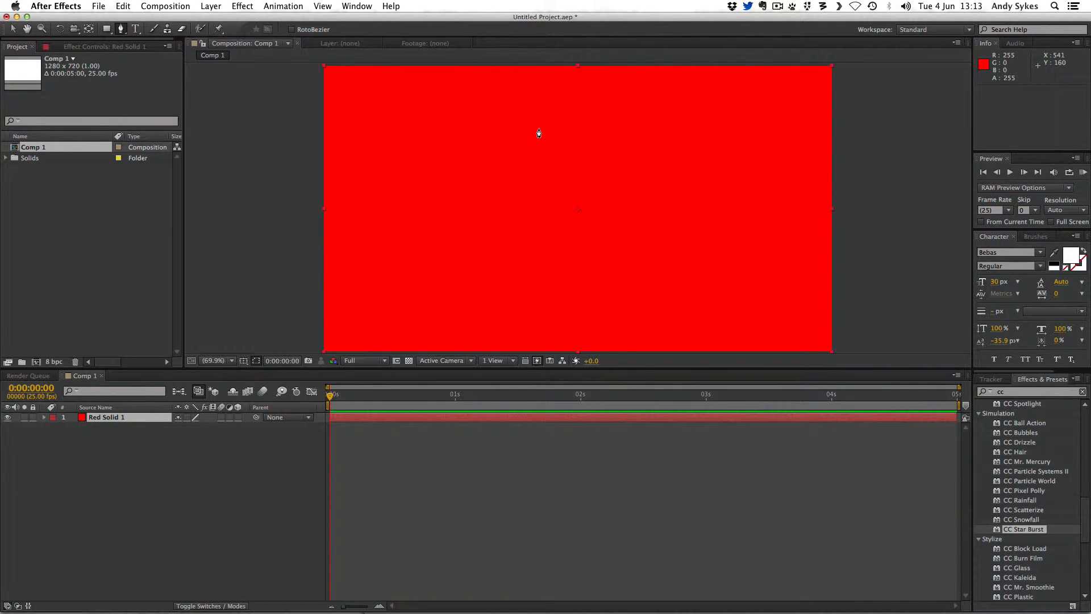
mouse_move(527, 146)
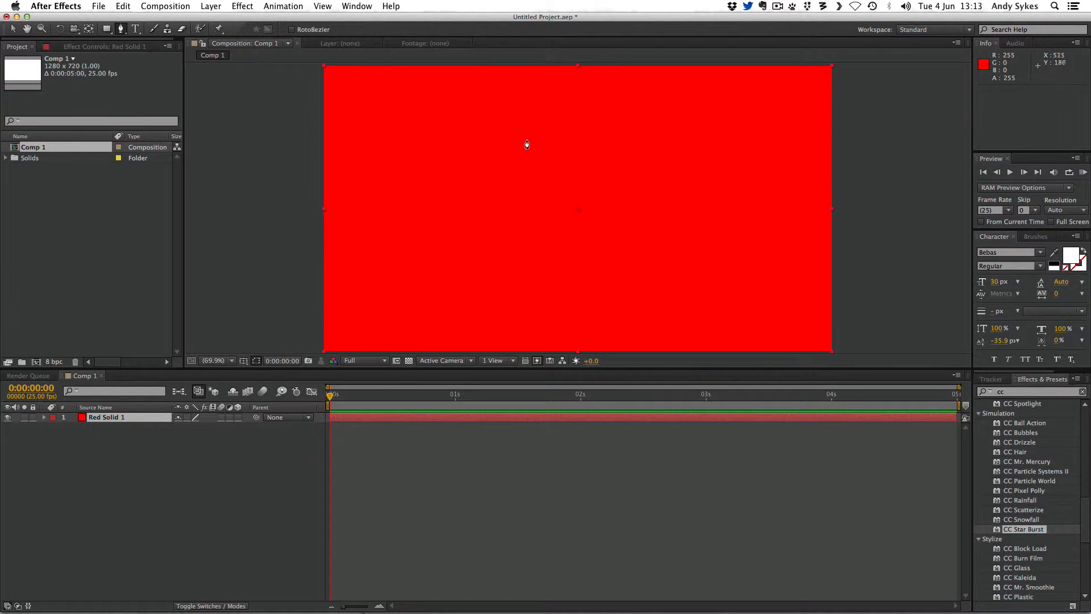
- Draw a curved five-point Bezier mask path across the red solid with the Pen tool
click(523, 141)
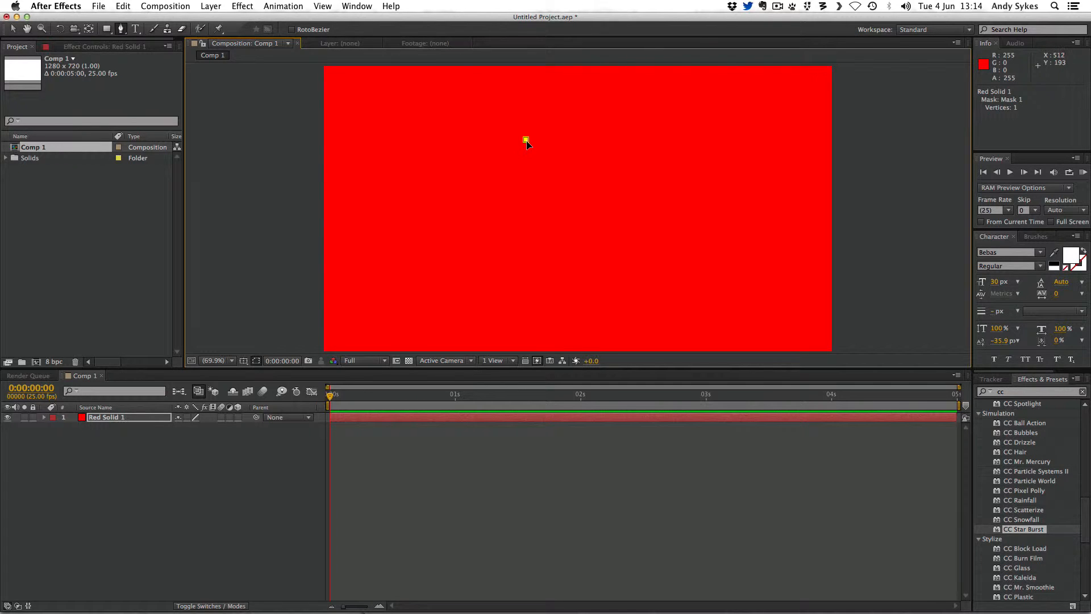
mouse_move(565, 153)
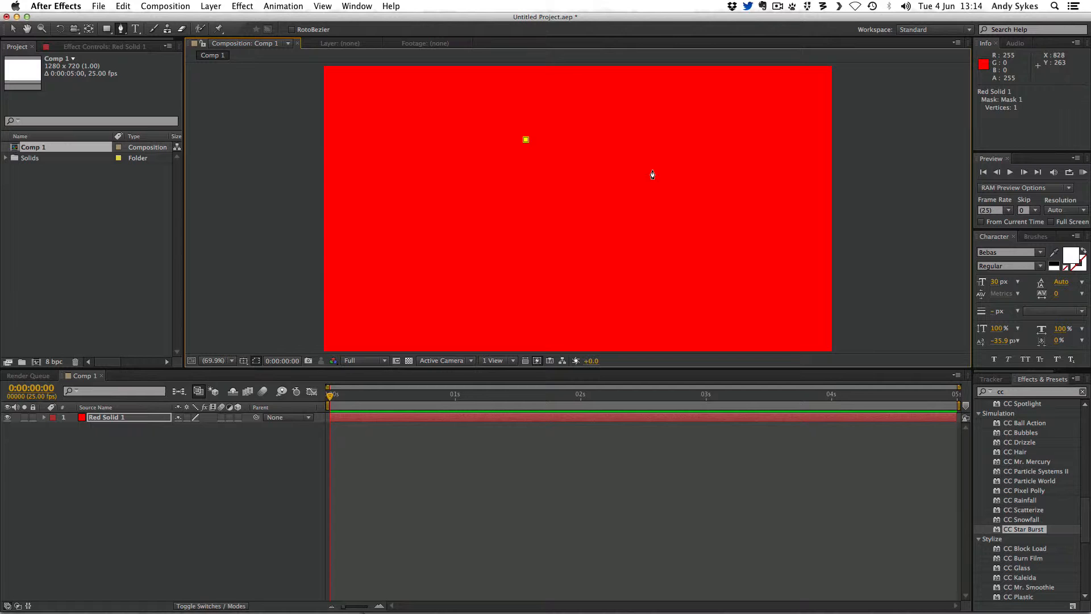
click(653, 170)
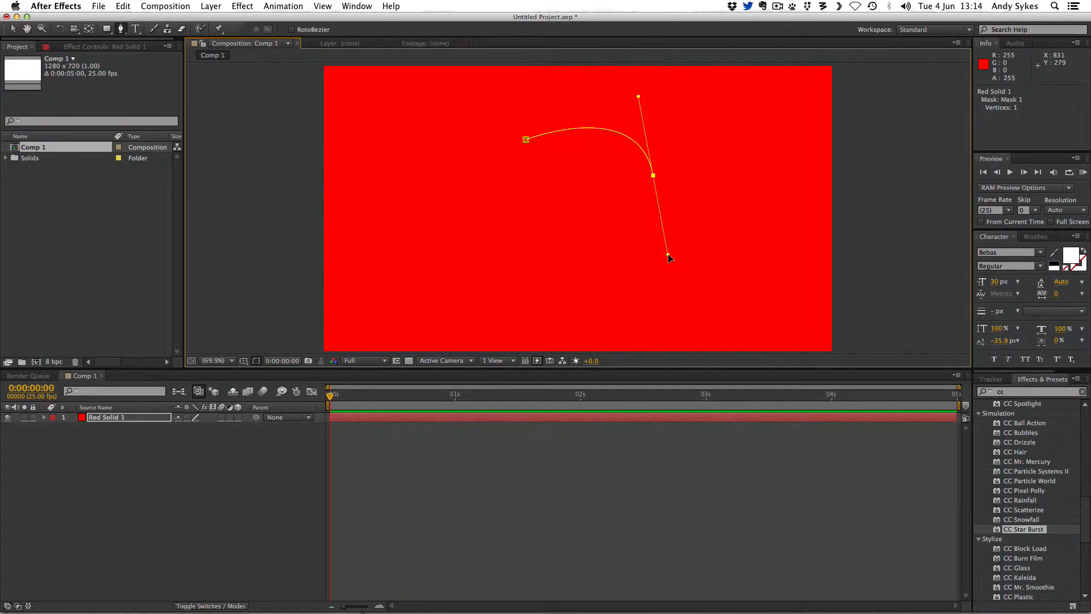
click(666, 254)
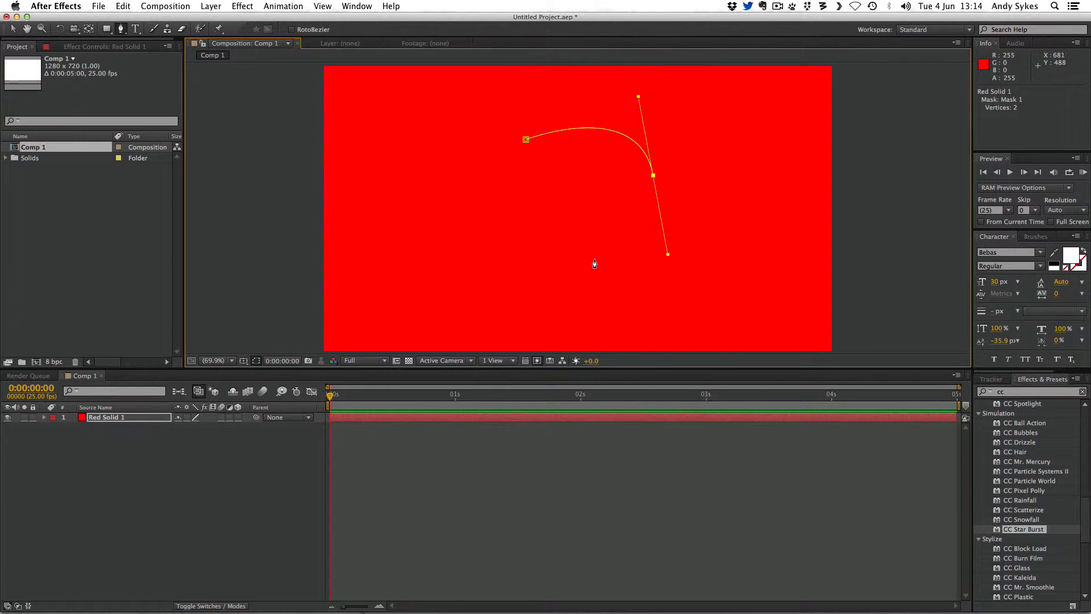
click(587, 266)
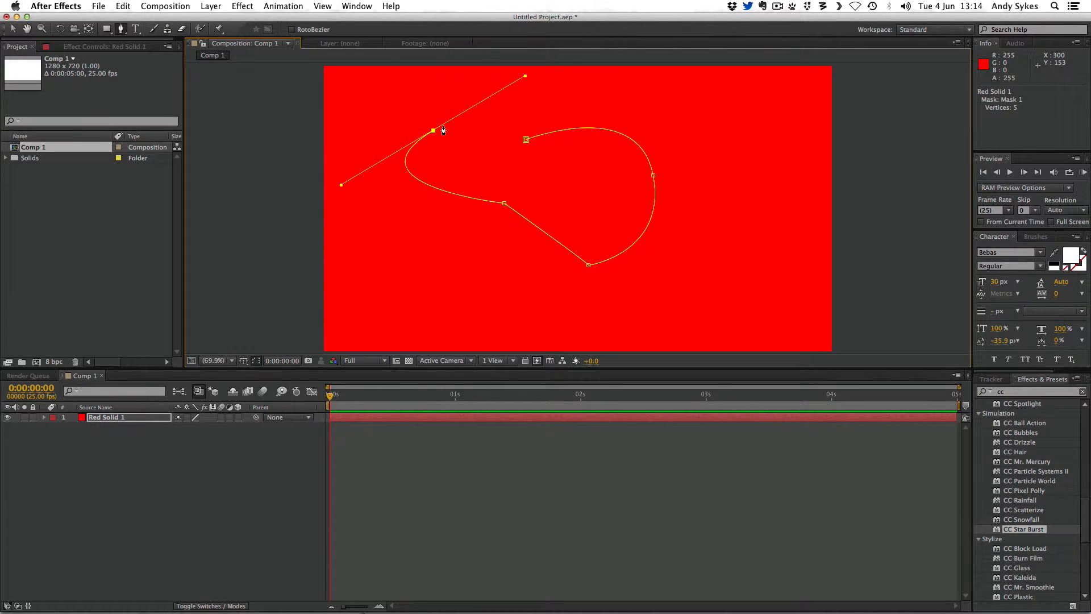
mouse_move(443, 132)
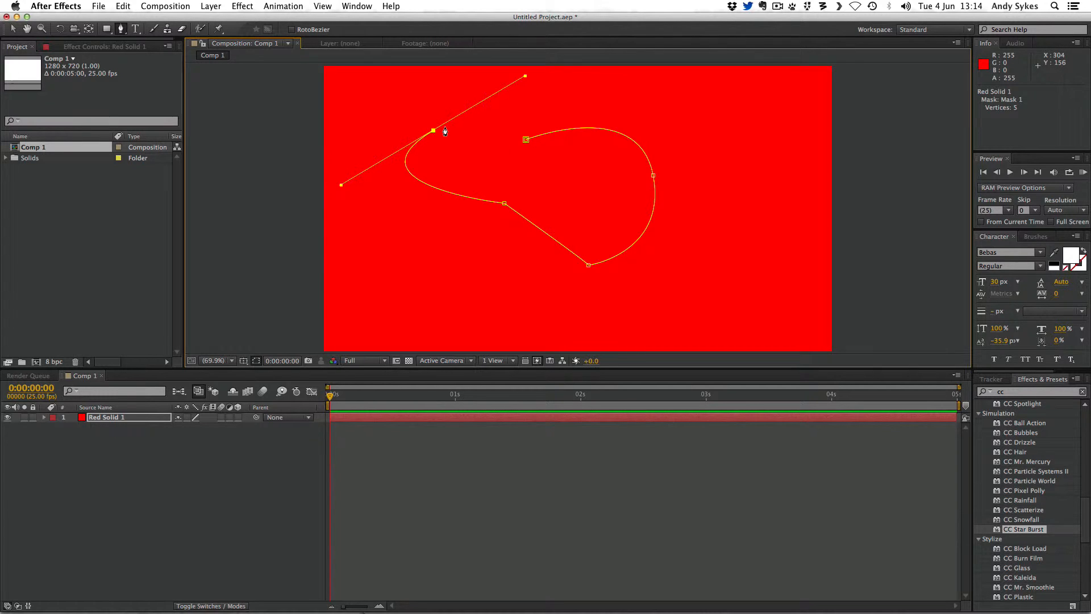
mouse_move(480, 141)
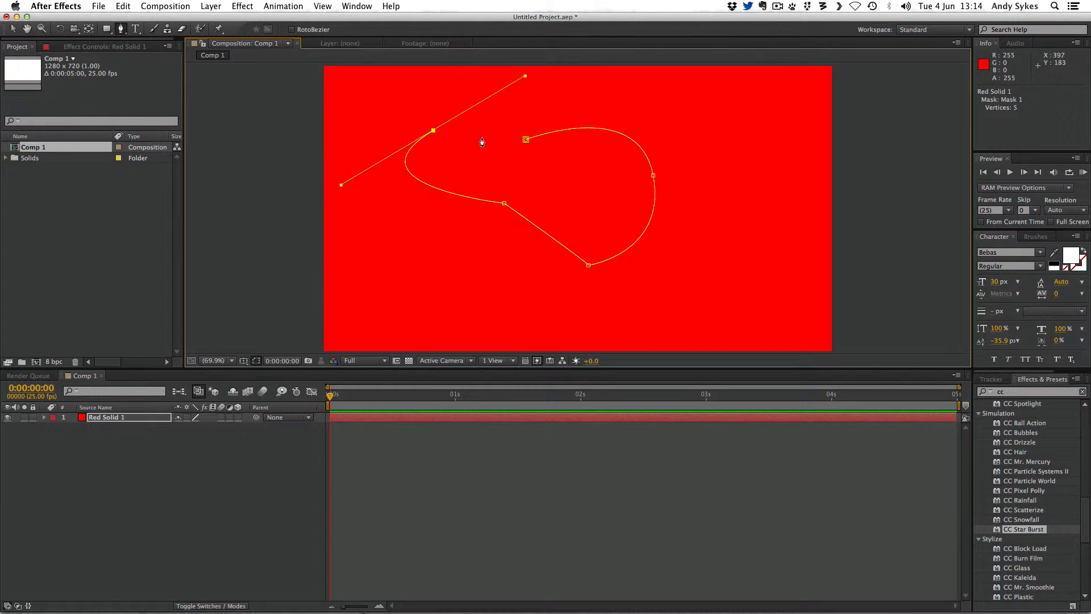
click(482, 143)
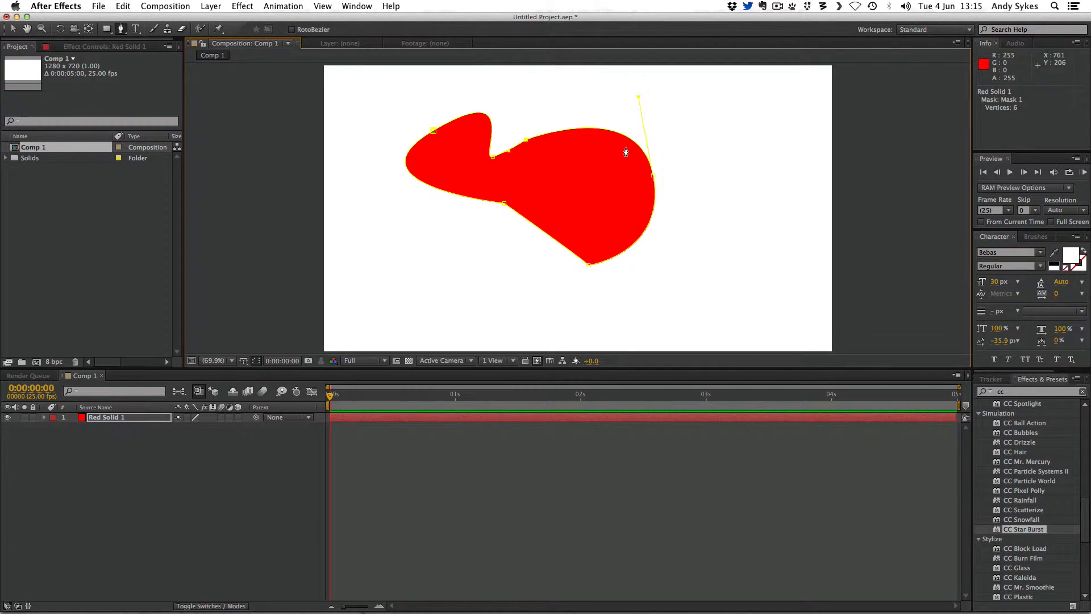
mouse_move(575, 158)
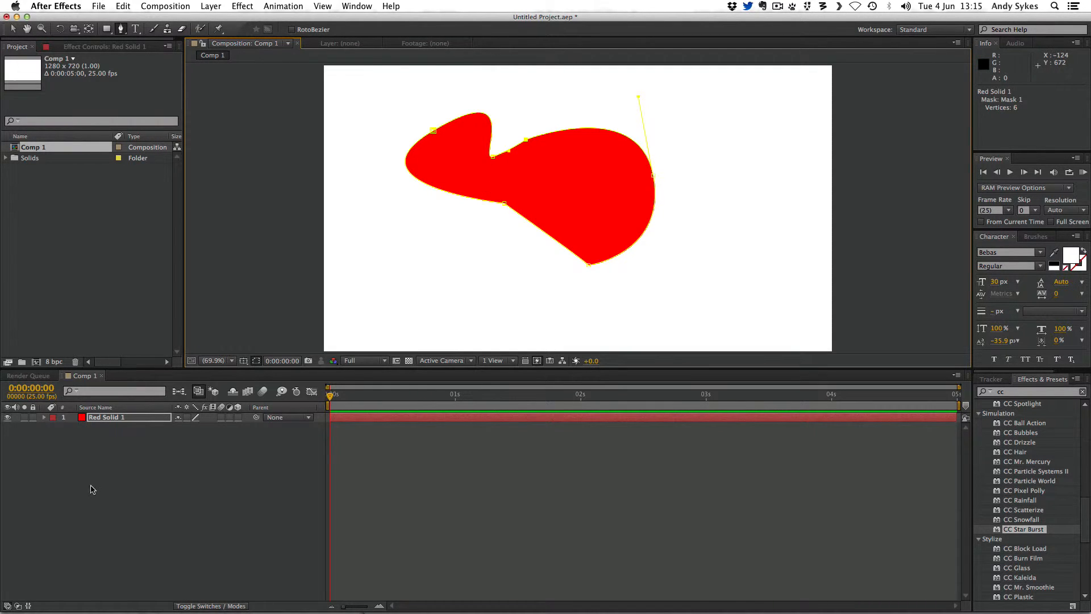
mouse_move(46, 421)
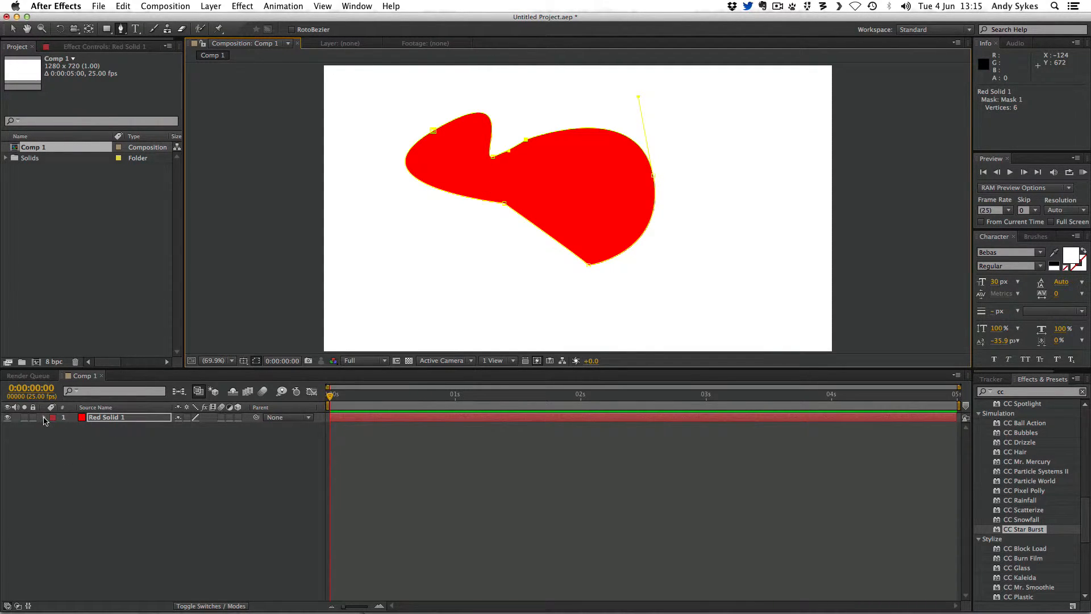
- Expand Red Solid 1 down to Mask 1 to show its Path, Feather, Opacity and Expansion
click(43, 417)
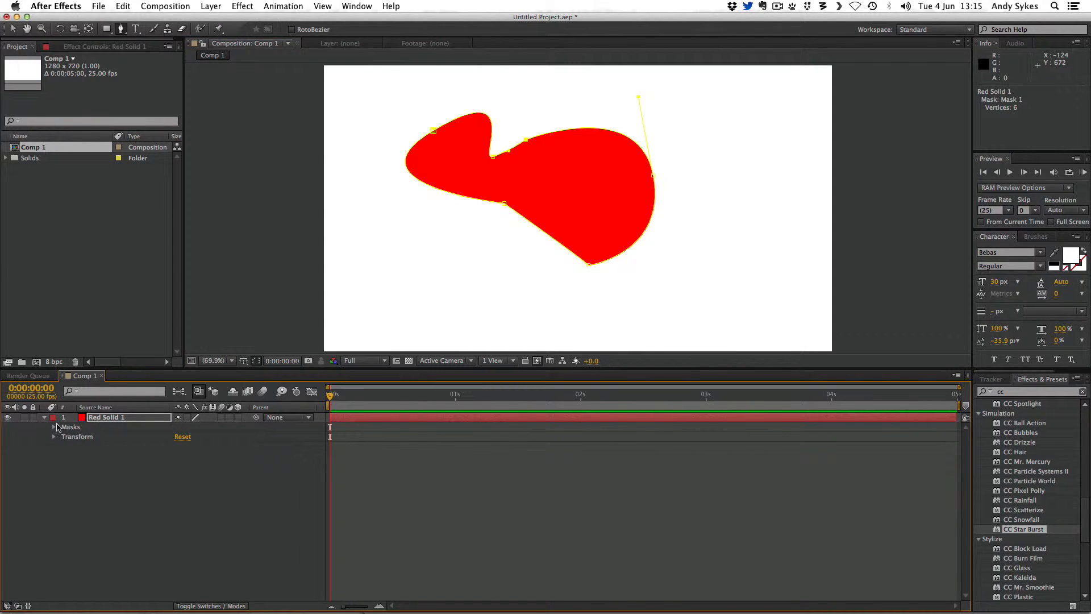
click(56, 426)
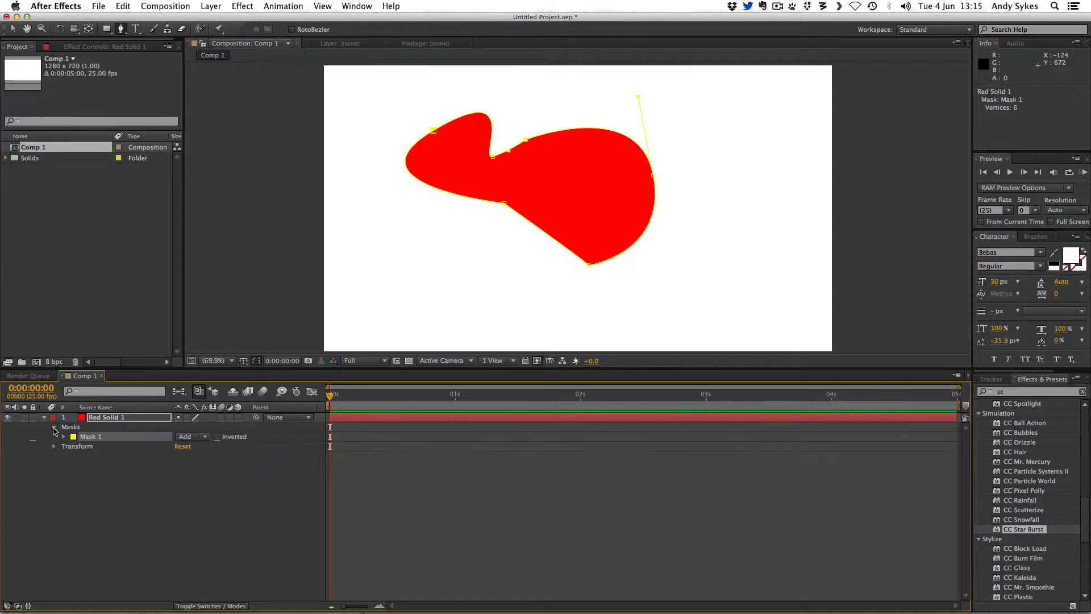
click(54, 436)
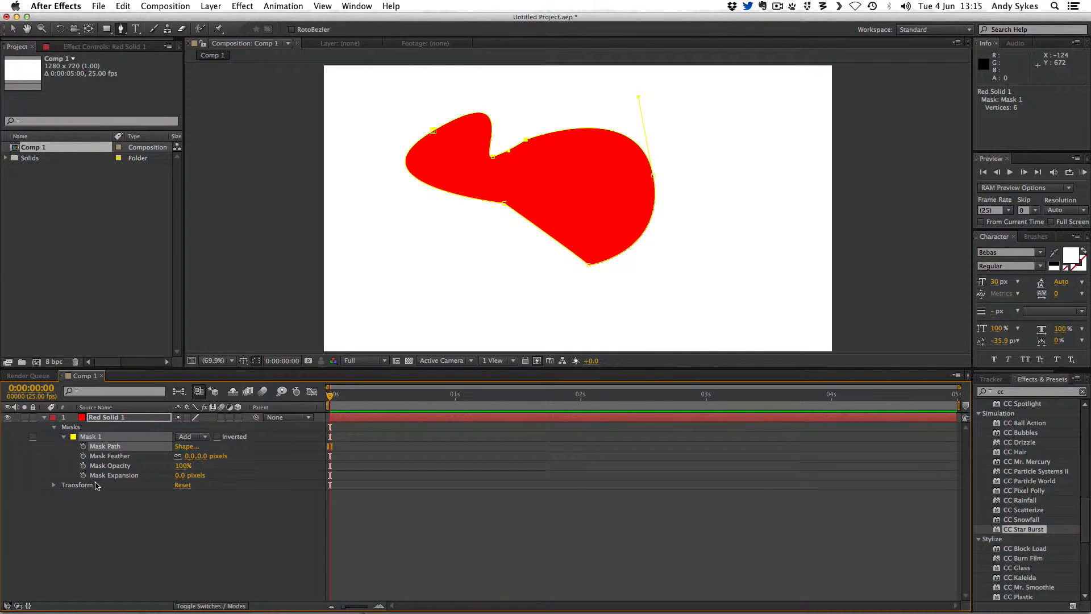
mouse_move(100, 488)
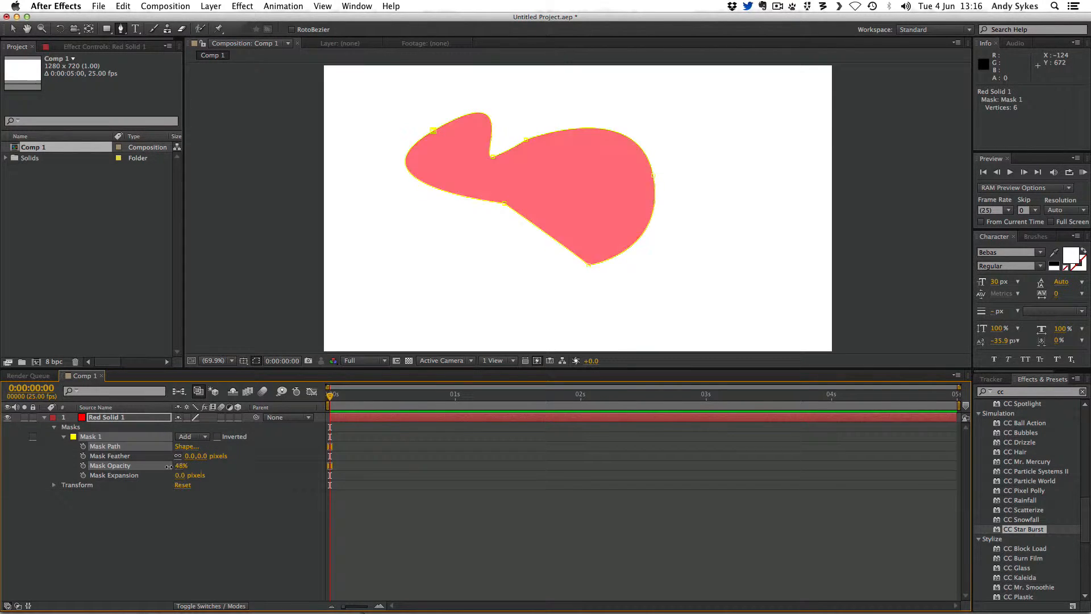
drag(182, 465, 160, 465)
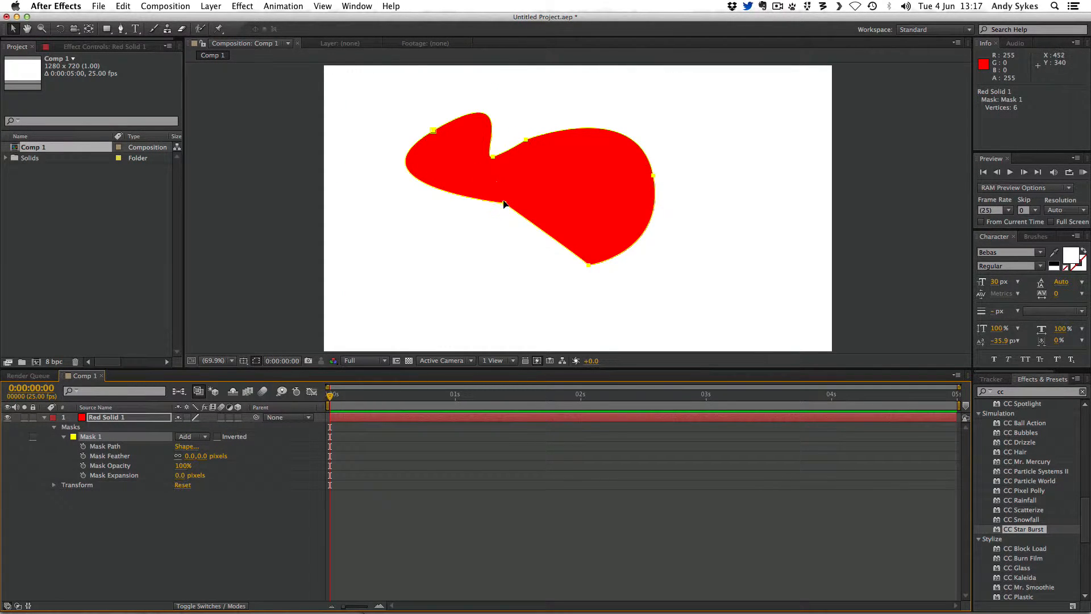
- Select the layer and stretch the mask's points up and out toward the upper left
drag(431, 131, 282, 170)
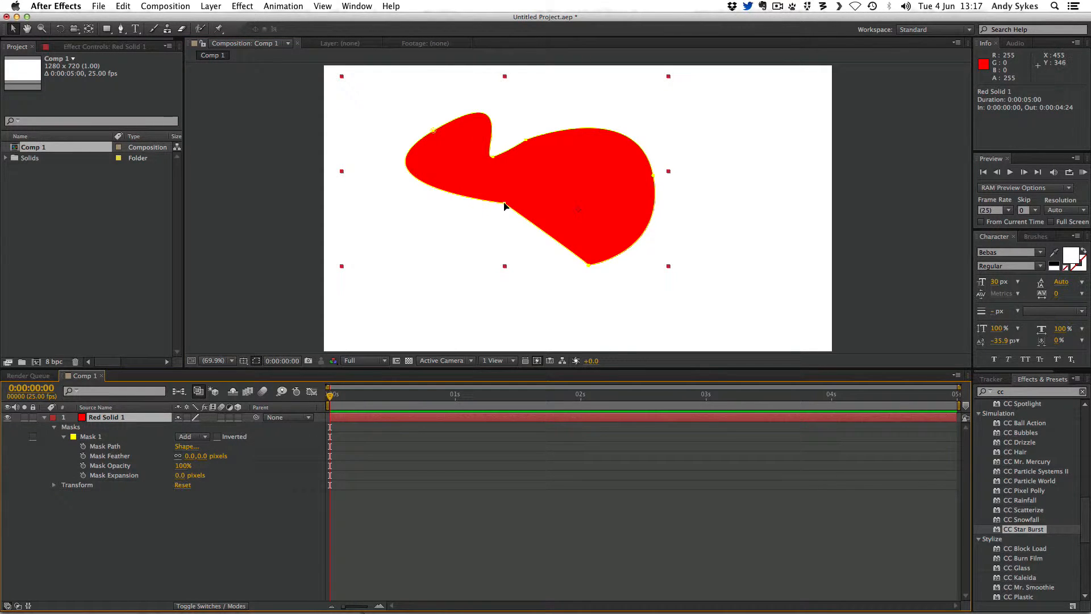
drag(504, 207, 419, 234)
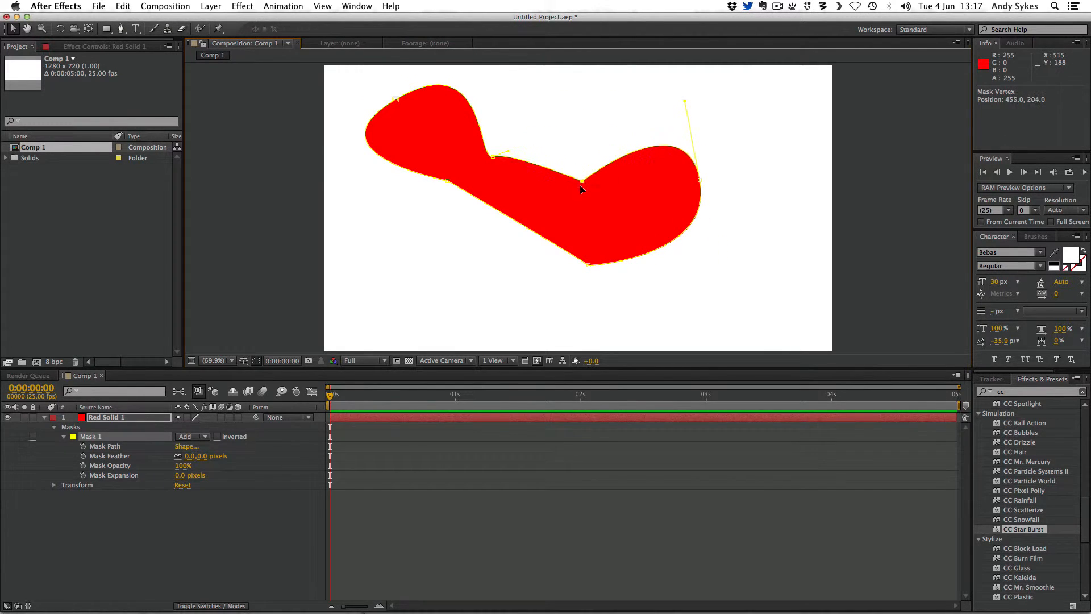
drag(581, 190, 565, 105)
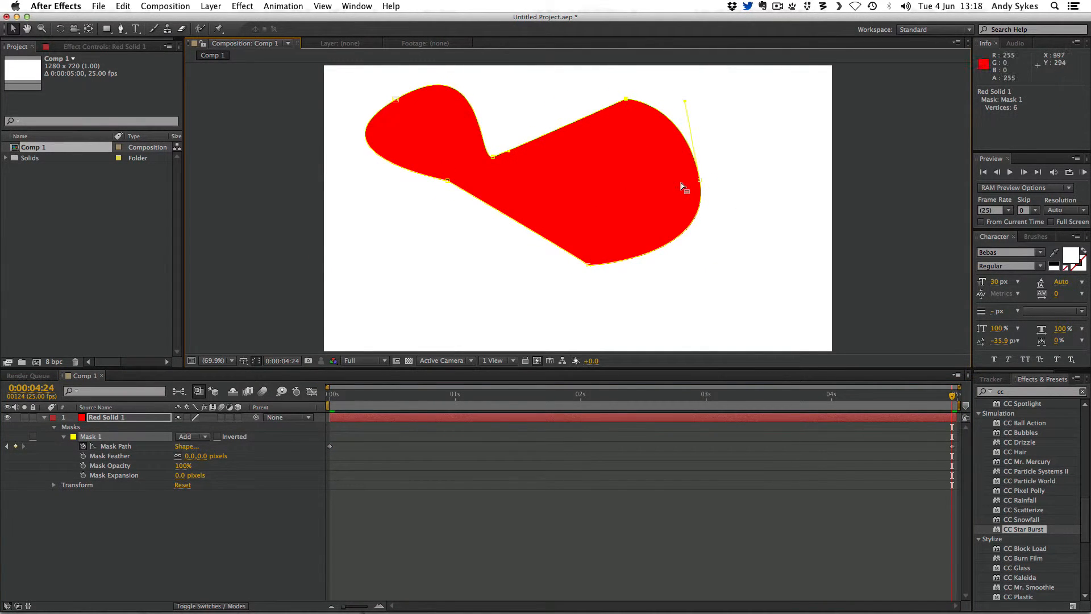
- Drag a mask vertex and its Bezier handle to bend the shape's right edge
drag(682, 184, 770, 274)
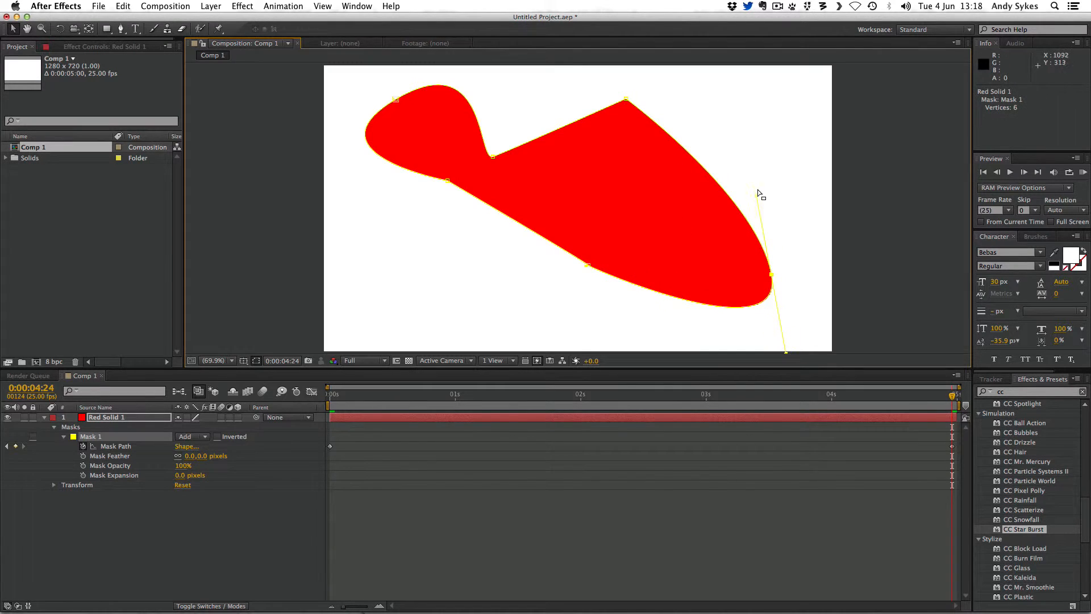
drag(770, 275, 699, 198)
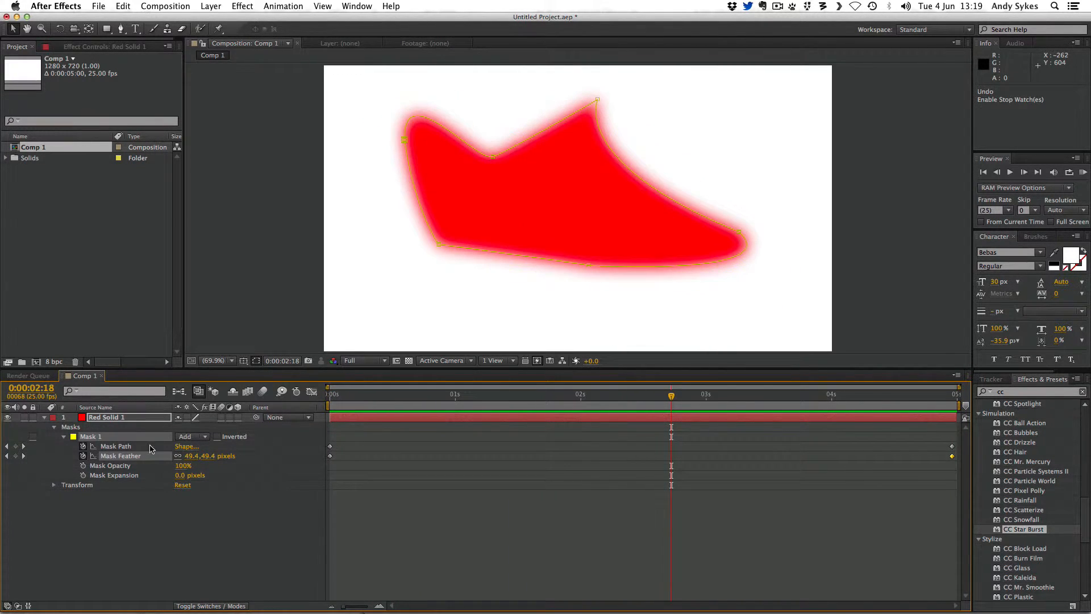
mouse_move(83, 466)
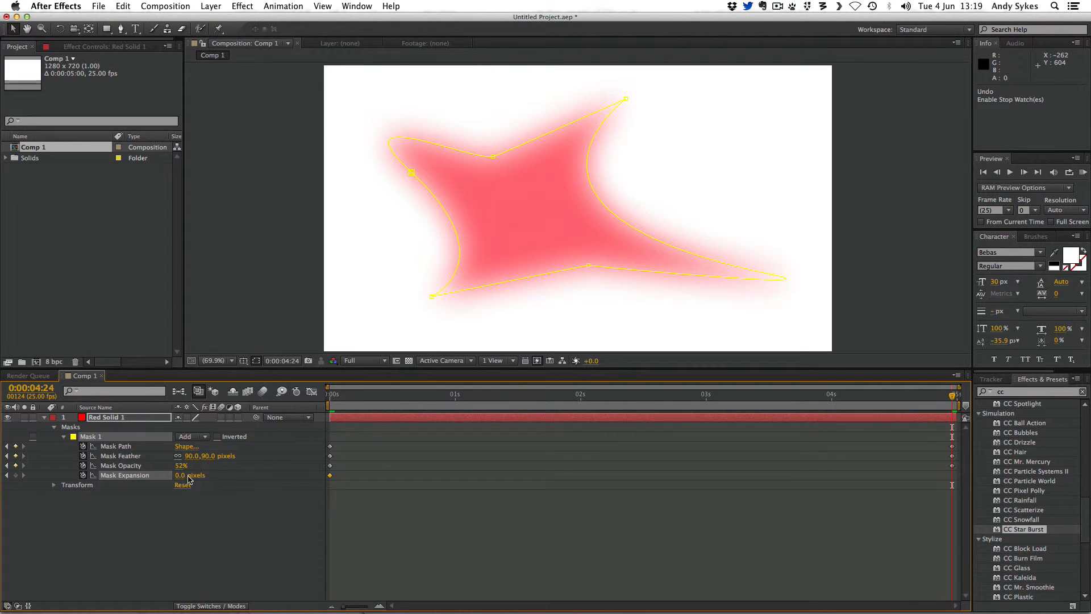
- Scrub Mask Expansion up to about 18 px to grow the red mask outward
drag(187, 475, 200, 475)
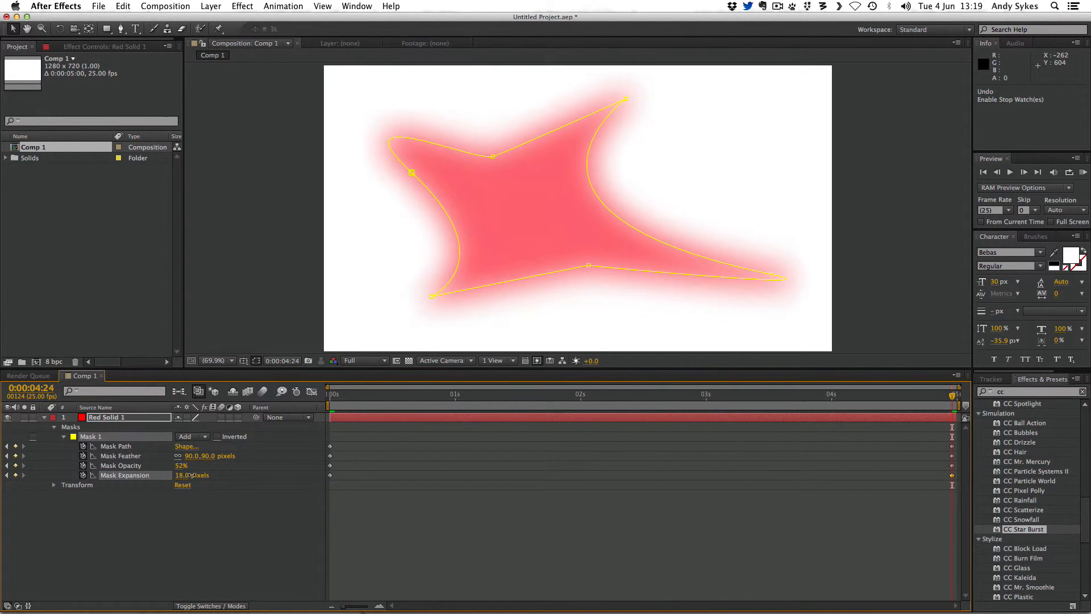
drag(190, 475, 213, 475)
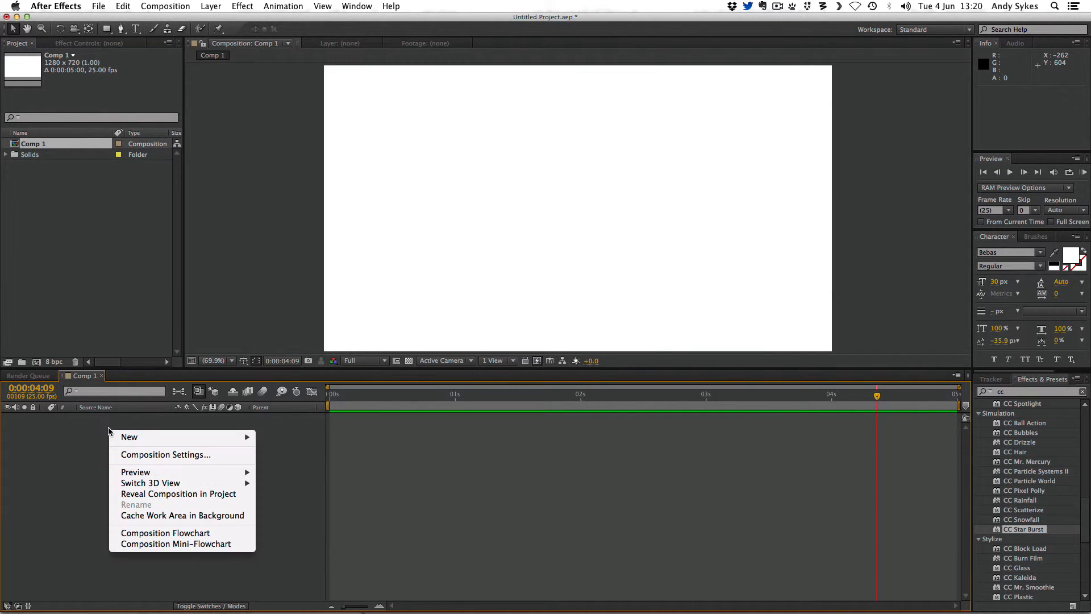
mouse_move(130, 436)
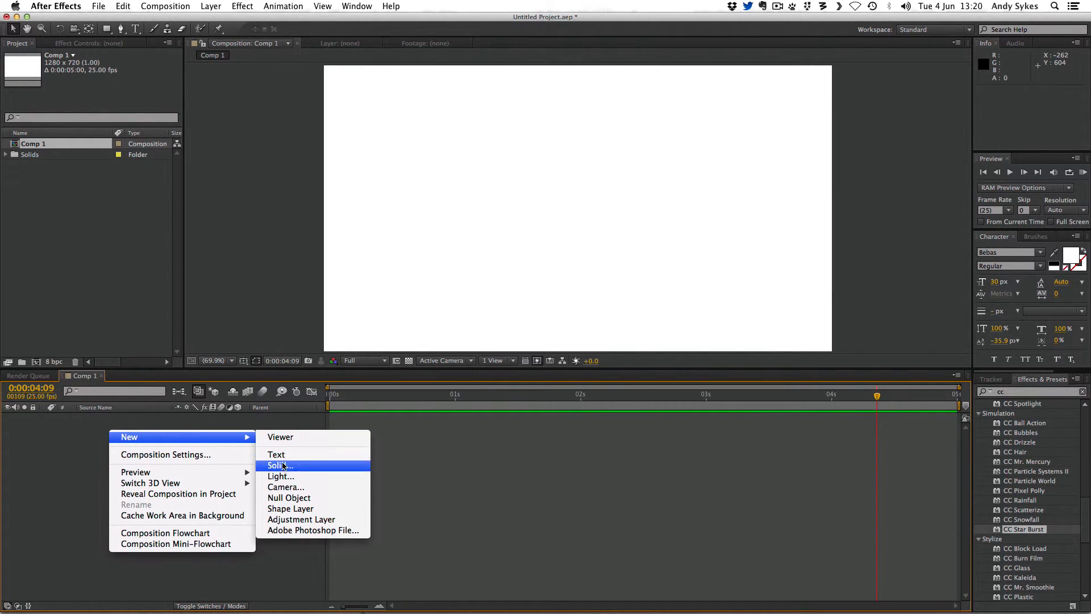
- Create a new full-frame black solid layer, Black Solid 1
click(280, 465)
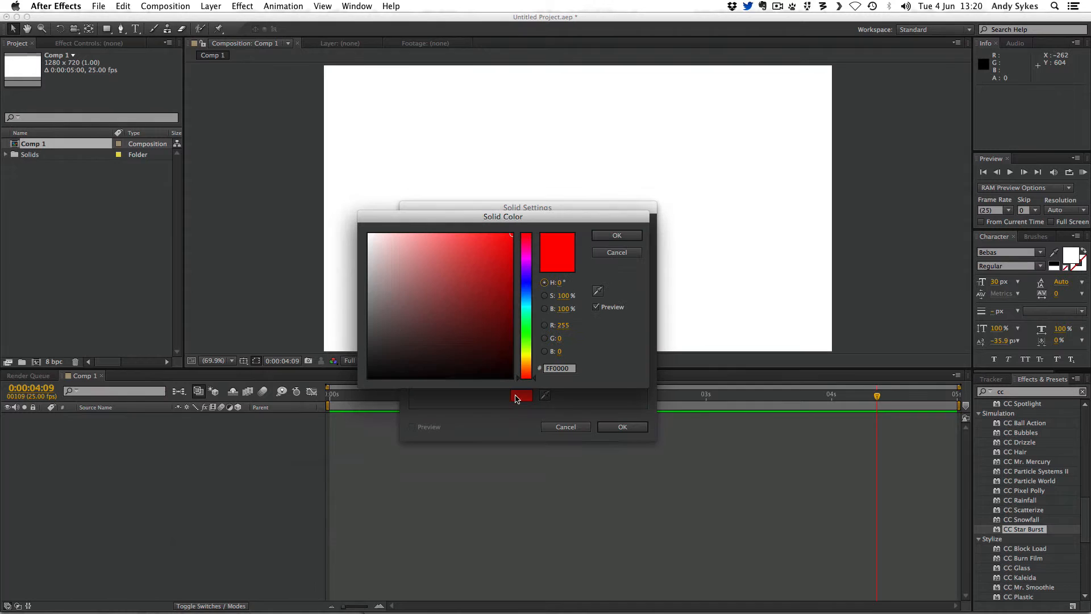
click(616, 234)
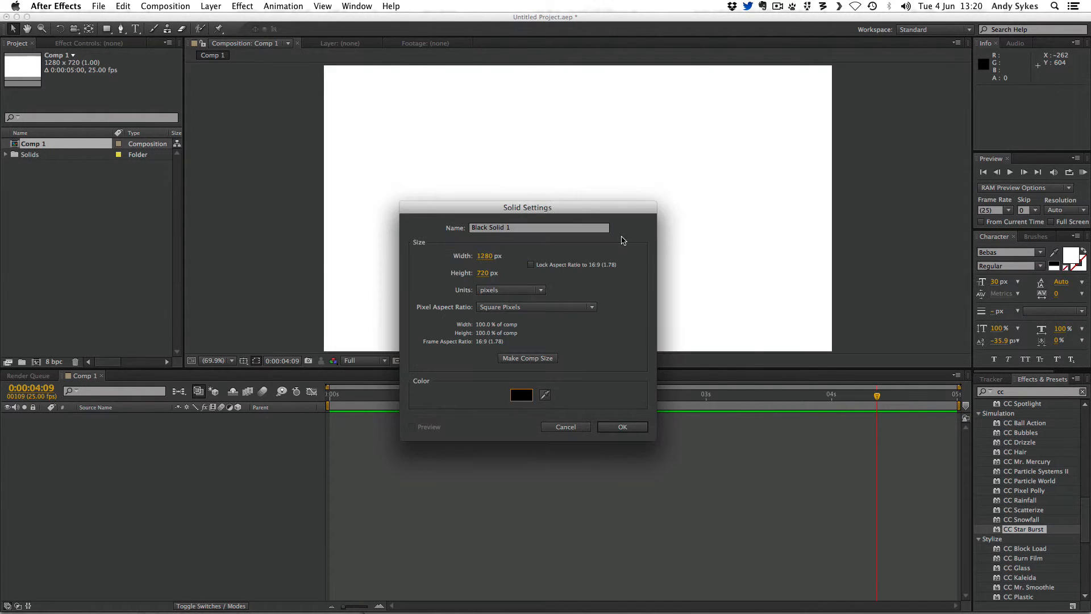
click(623, 426)
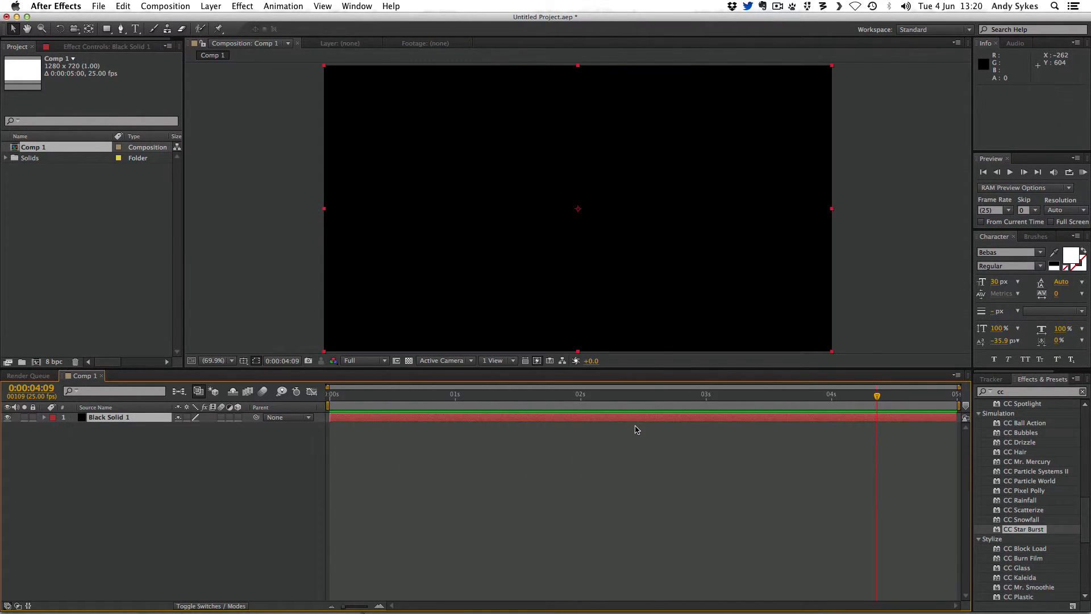
mouse_move(150, 441)
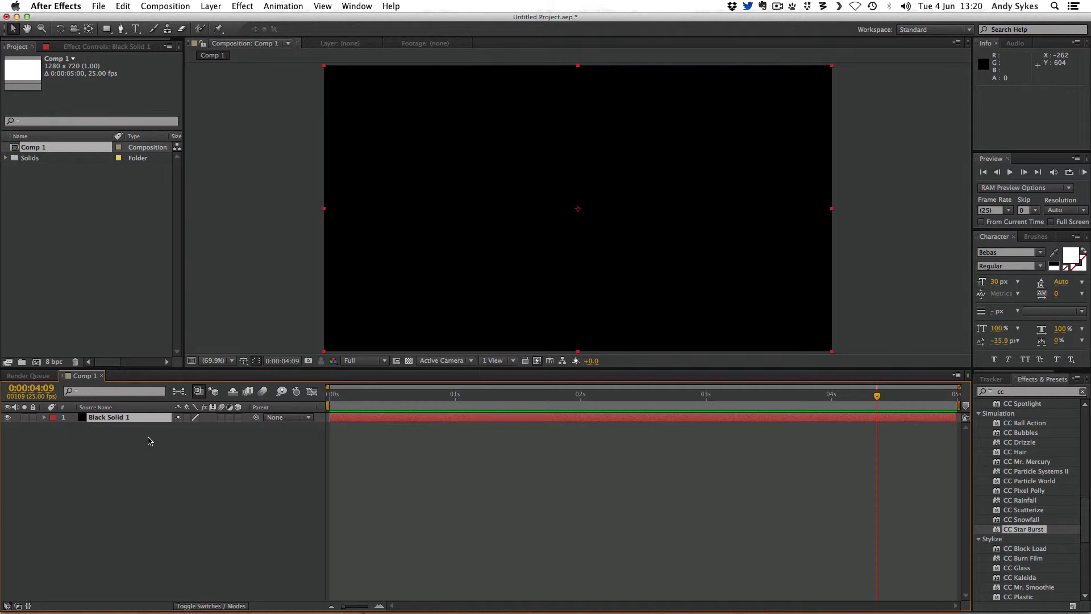
- Add a full-frame ellipse mask to Black Solid 1 and invert it to a white oval in black
click(108, 417)
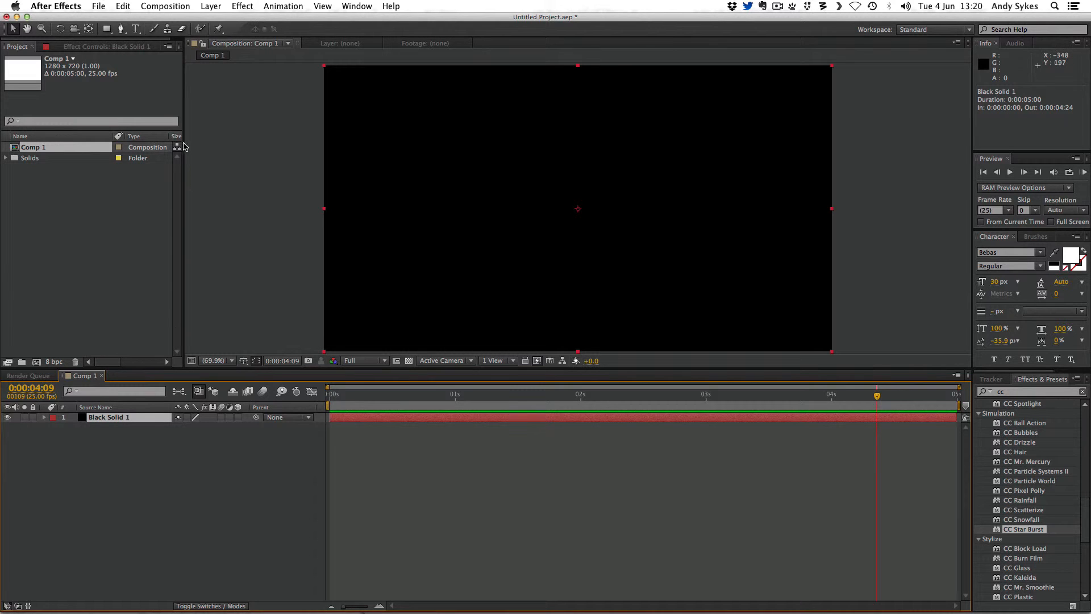
click(105, 29)
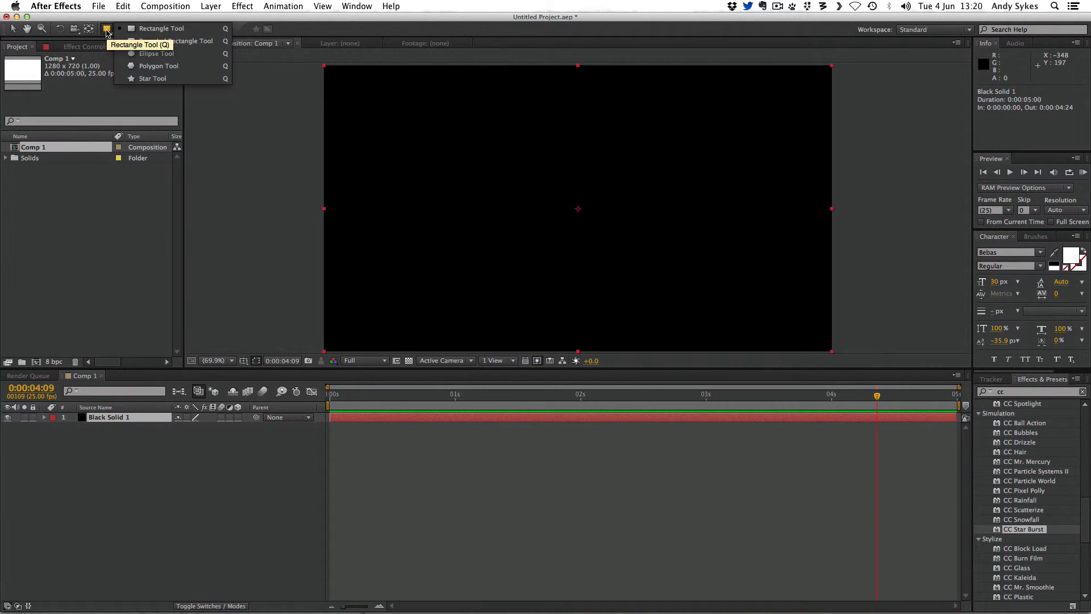
mouse_move(157, 53)
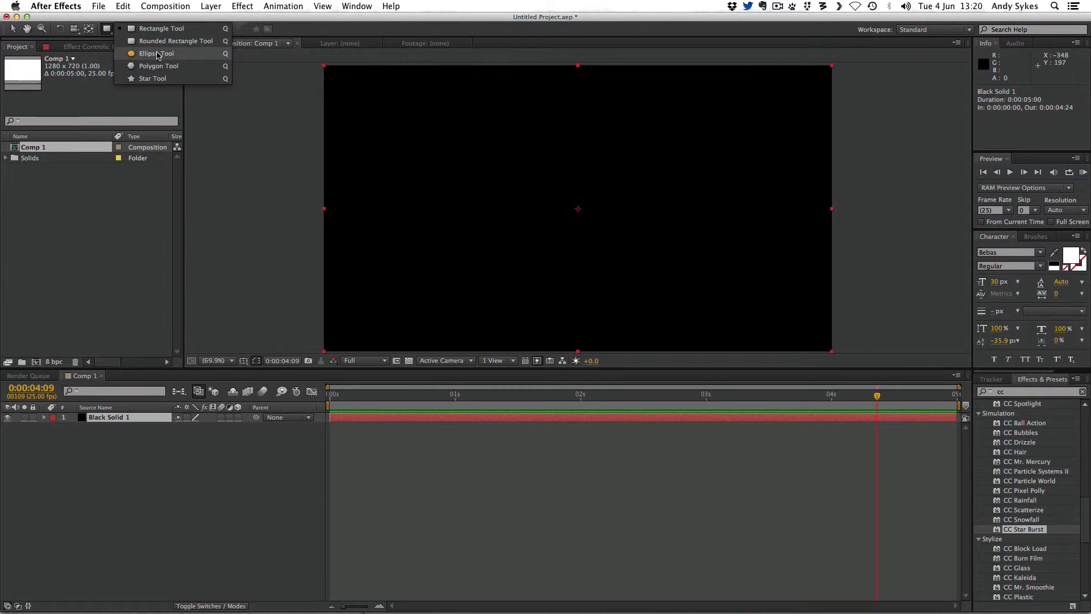
click(154, 52)
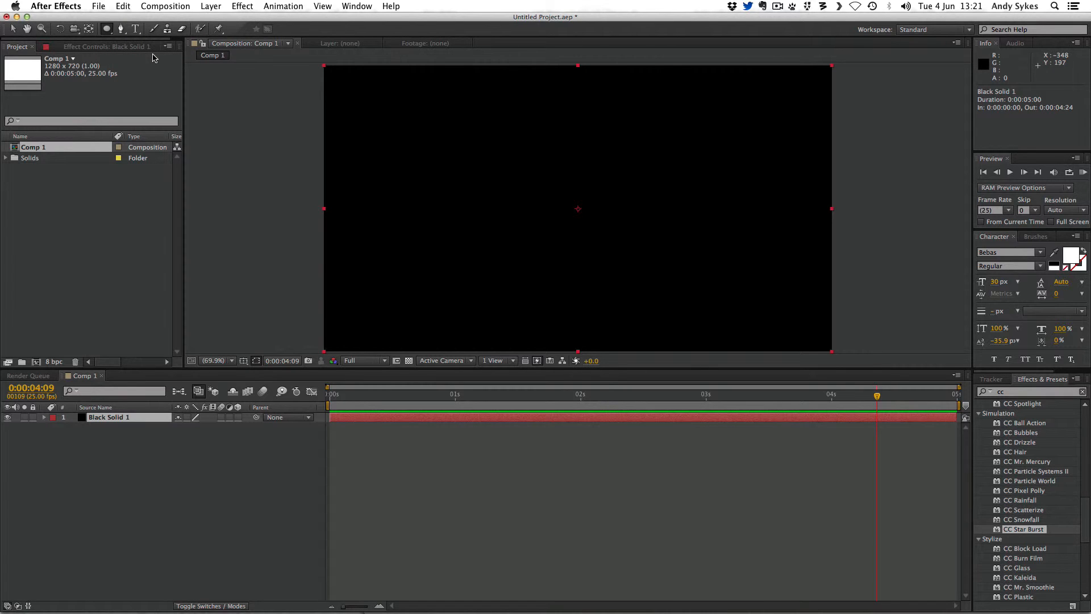
click(107, 29)
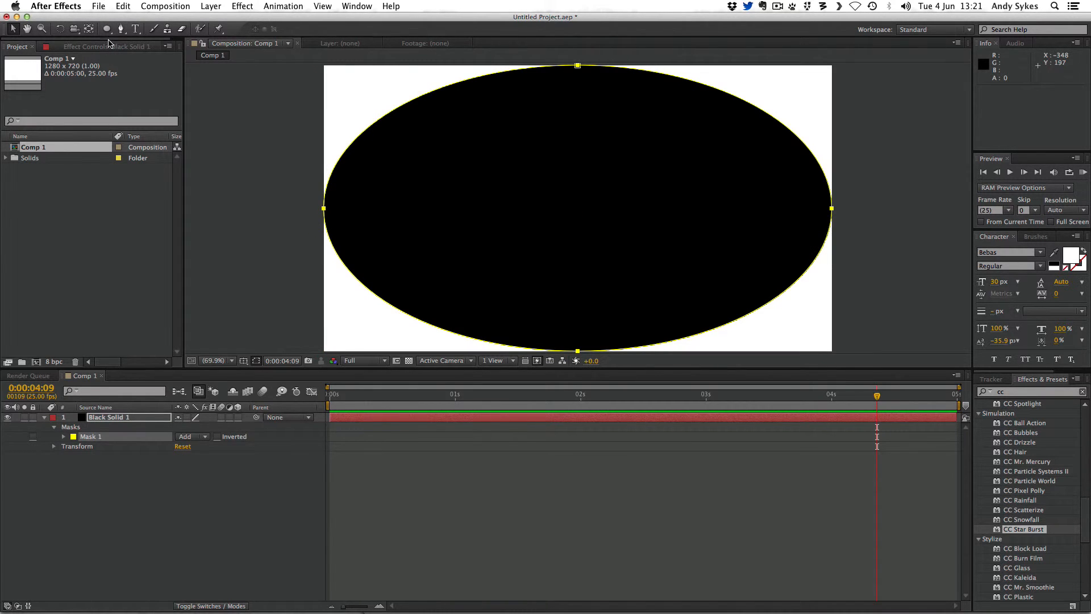
mouse_move(273, 84)
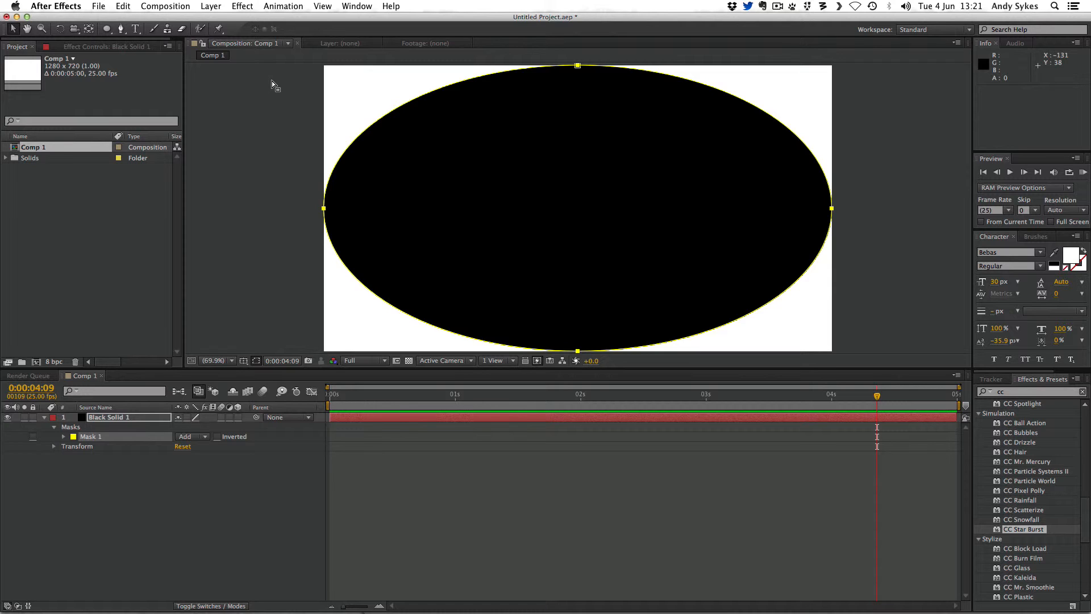
mouse_move(407, 128)
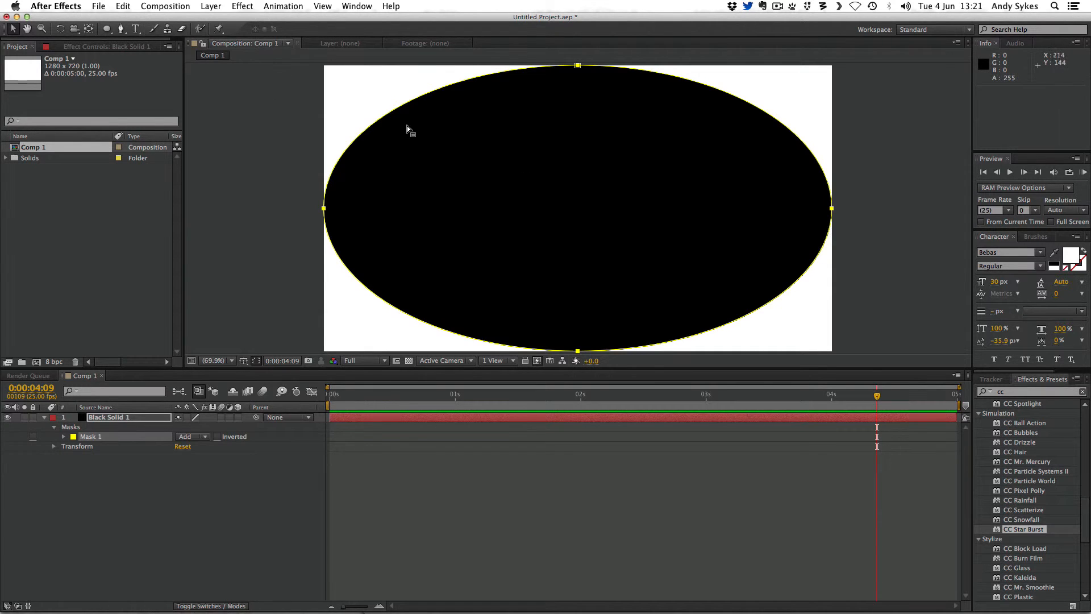
mouse_move(802, 136)
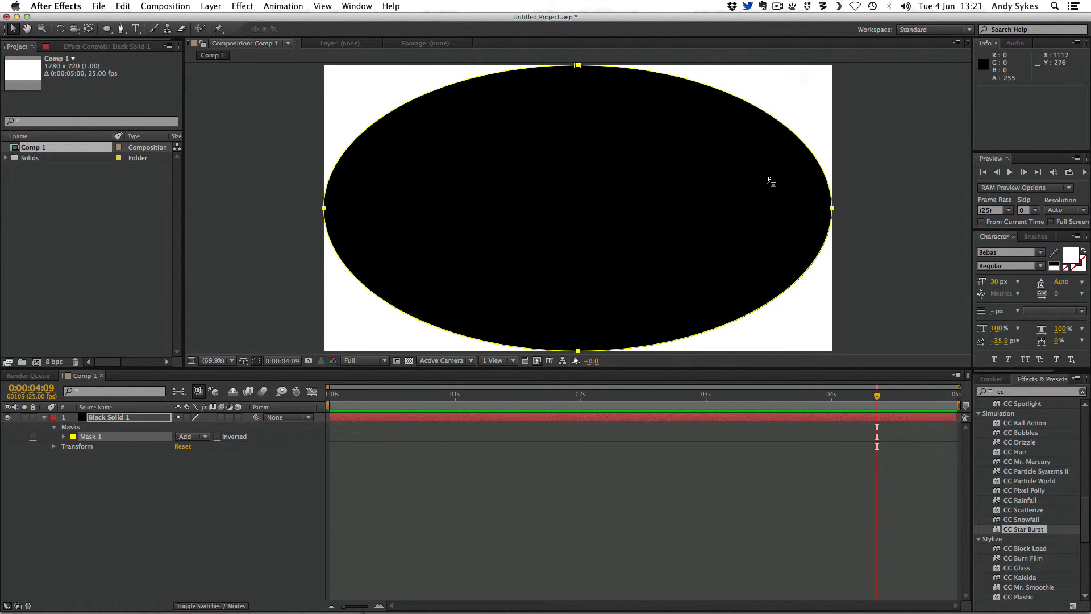
mouse_move(663, 184)
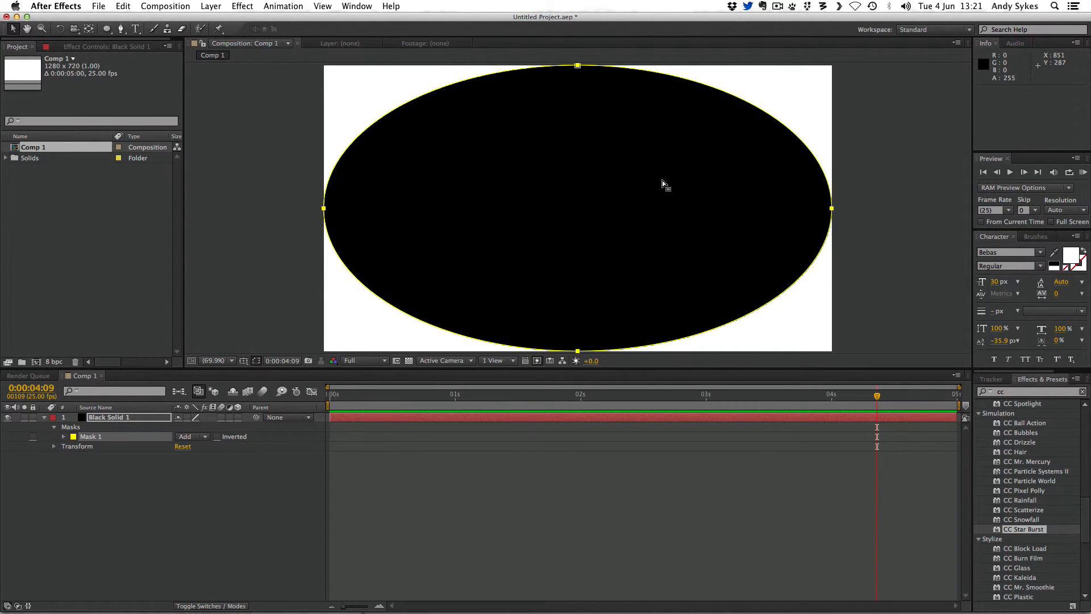
mouse_move(340, 251)
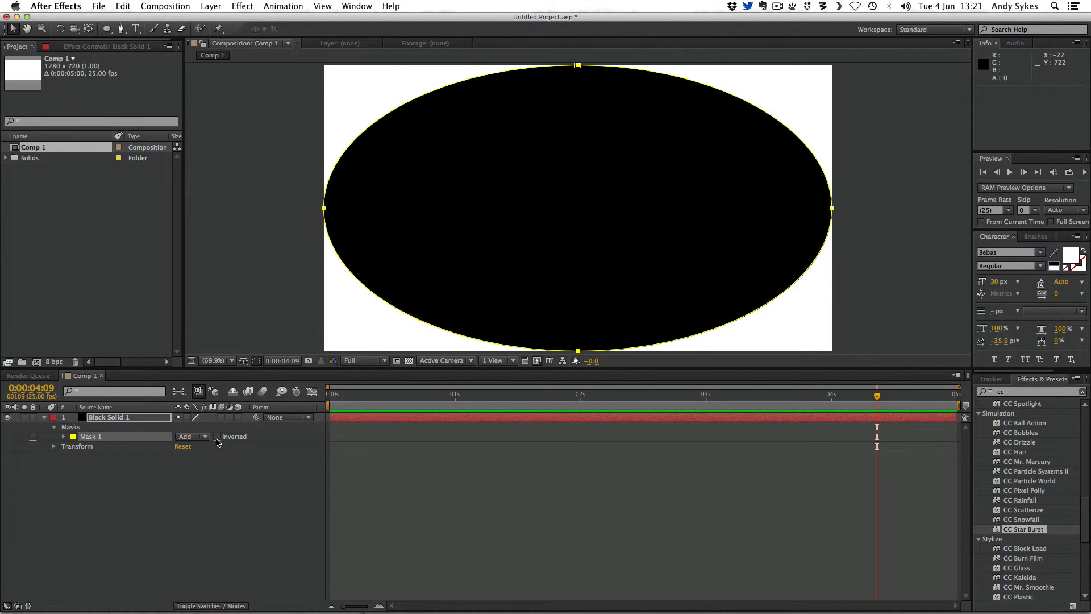
click(216, 436)
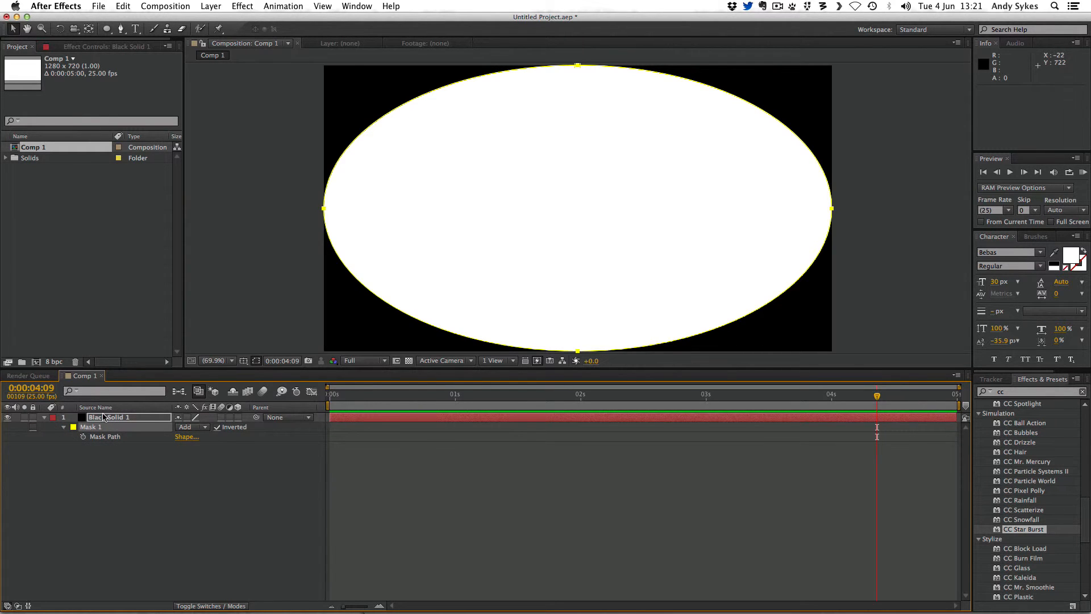
- Reveal all of Mask 1's properties with the MM shortcut
click(63, 426)
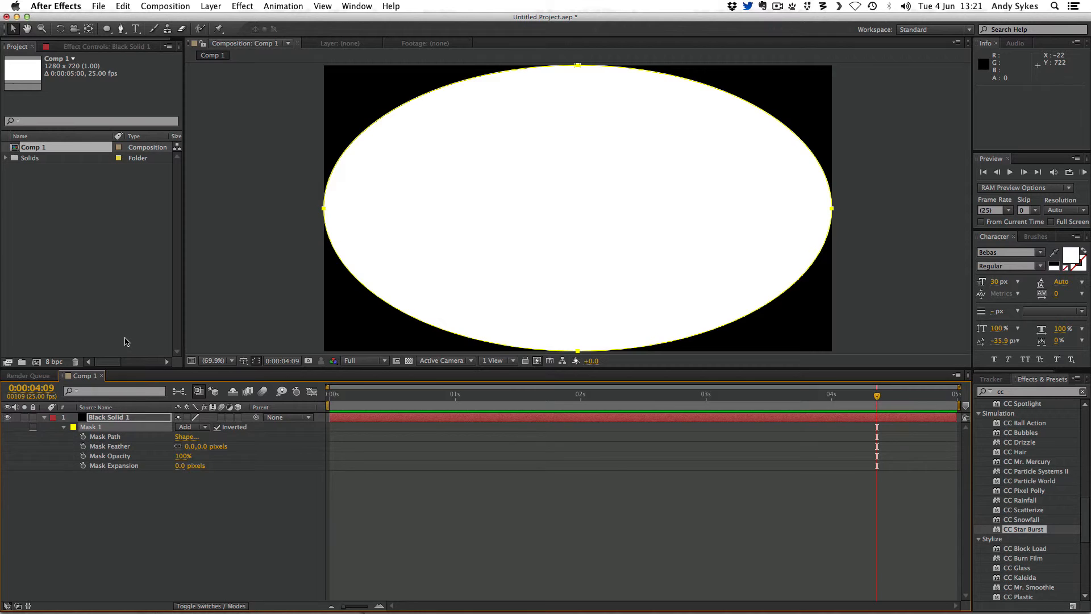
mouse_move(385, 155)
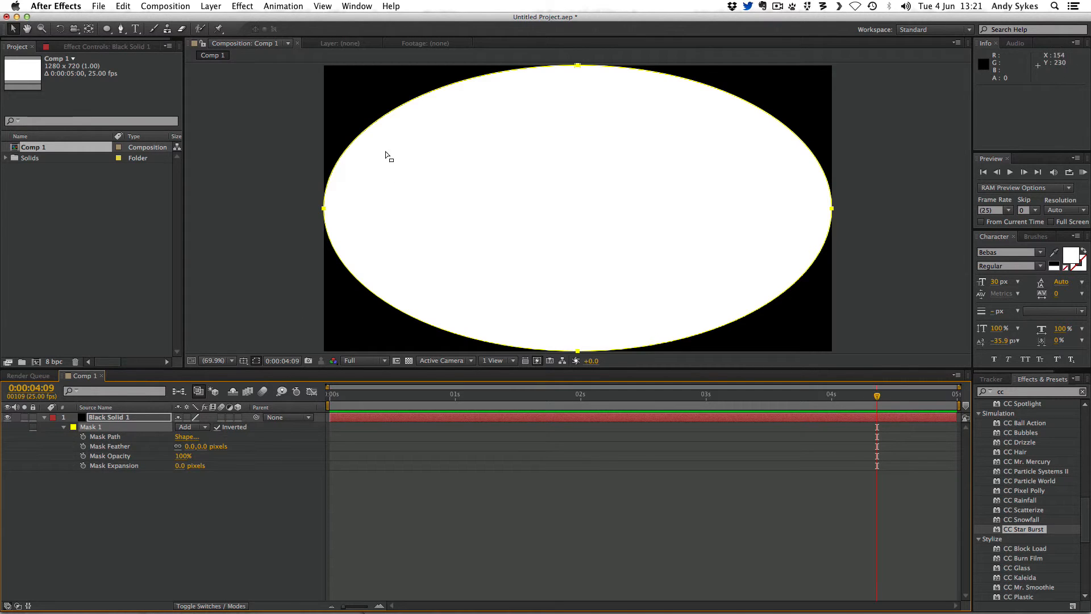
mouse_move(438, 36)
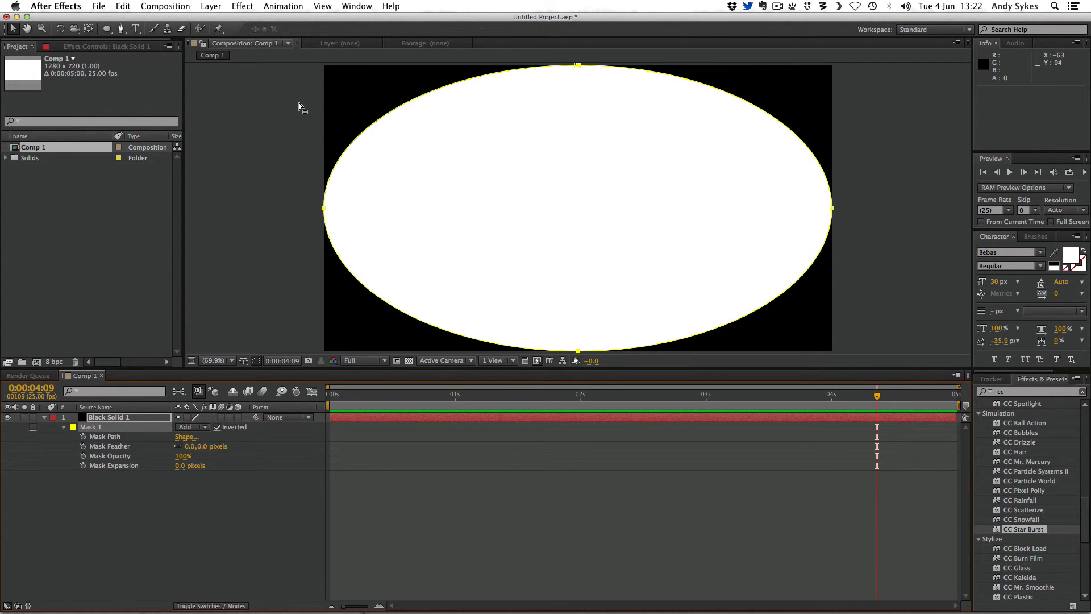
mouse_move(199, 450)
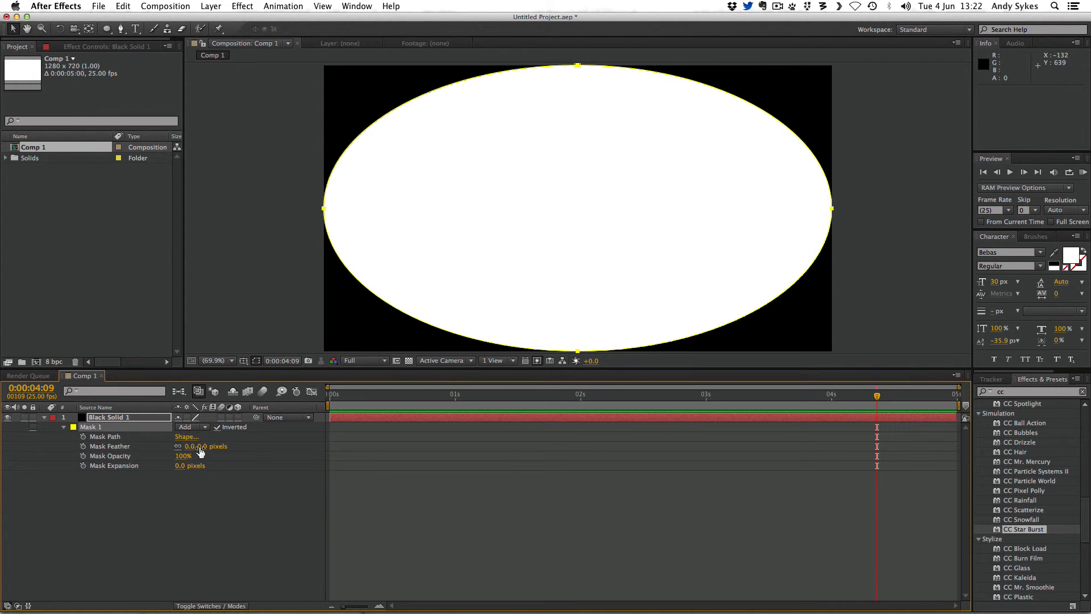
- Give the inverted ellipse mask 203 px feather, 60% opacity and 90 px expansion for a soft vignette
drag(202, 445, 202, 432)
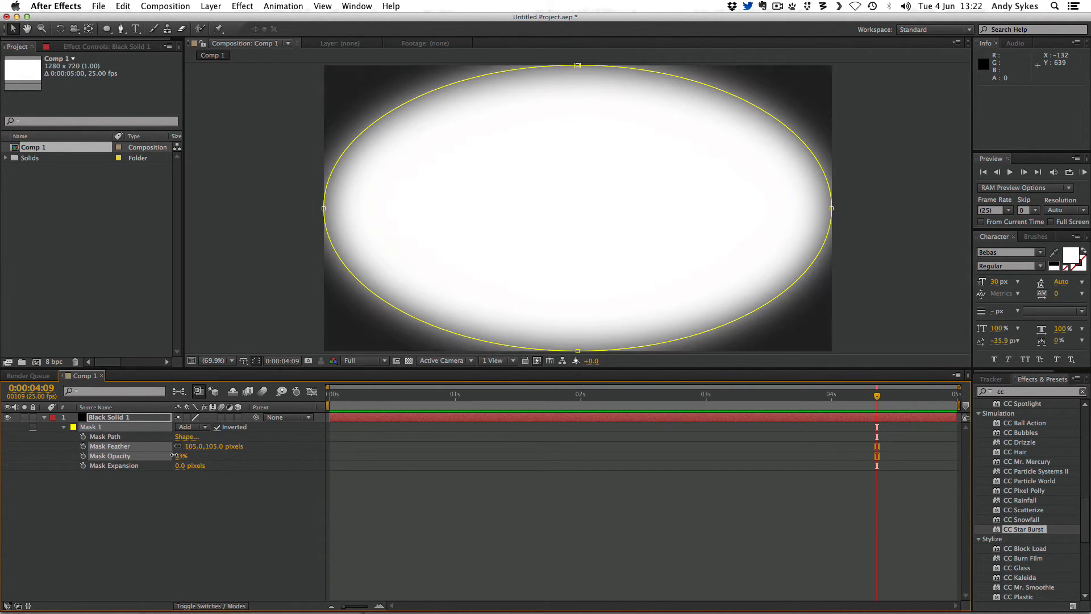
drag(182, 454, 182, 455)
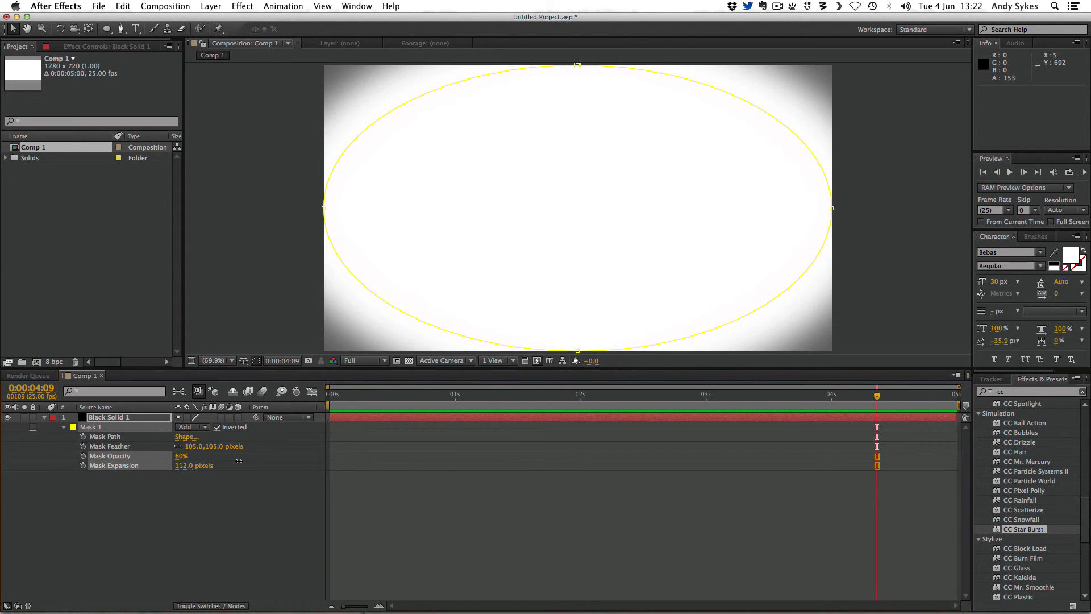
drag(202, 464, 194, 448)
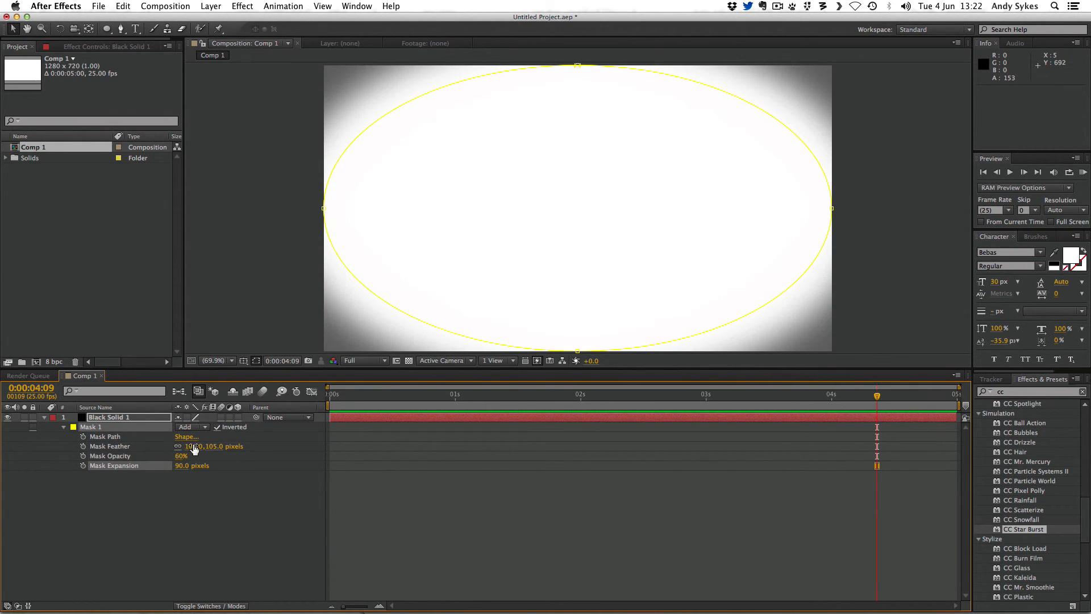
drag(209, 445, 272, 439)
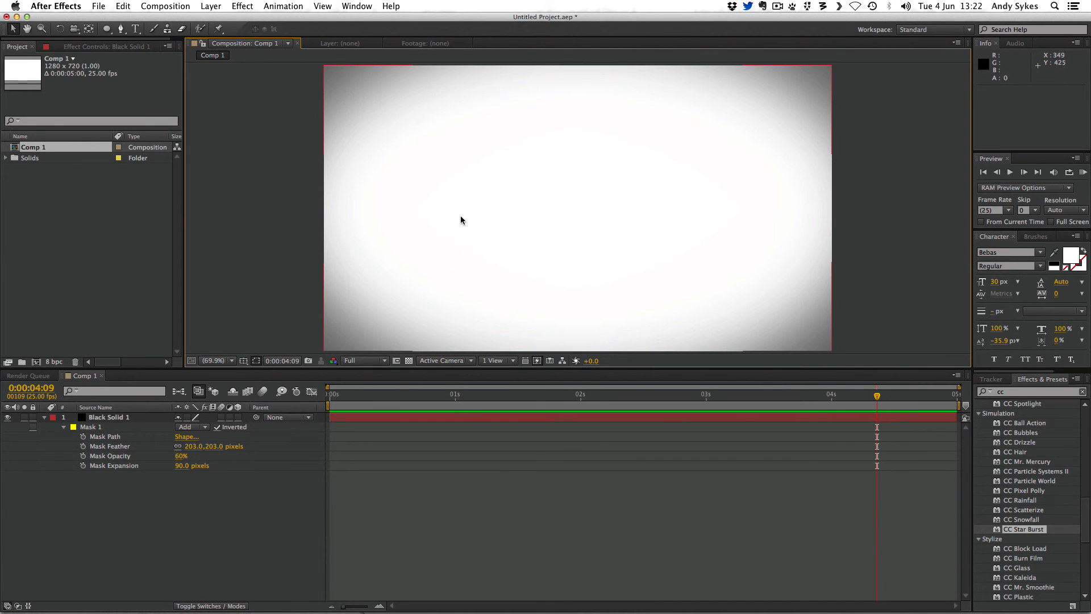
mouse_move(418, 117)
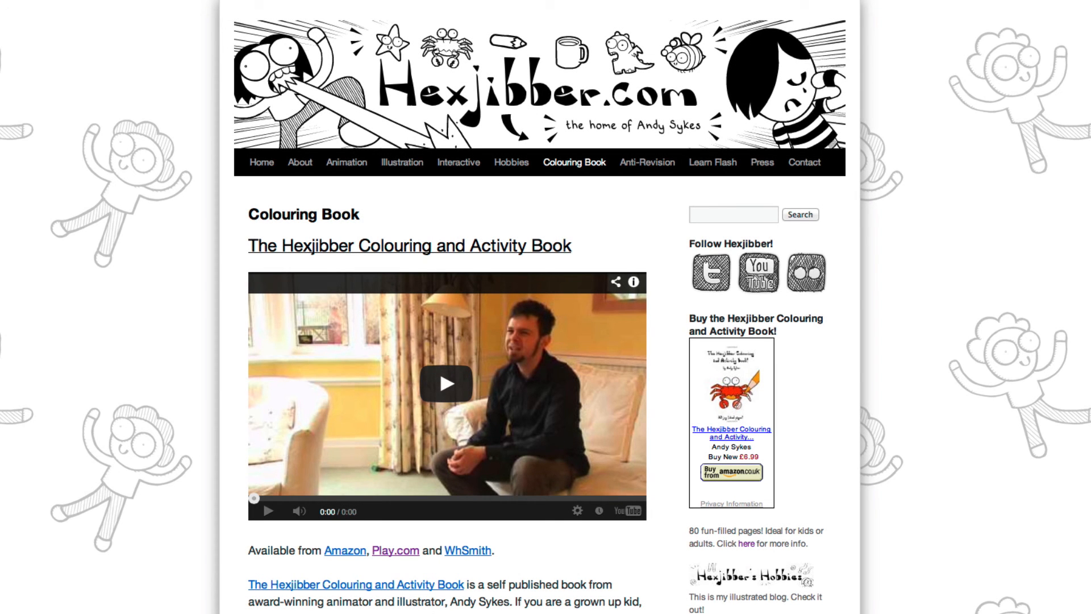
- Play the colouring book video, then go to the Anti-Revision page
click(447, 384)
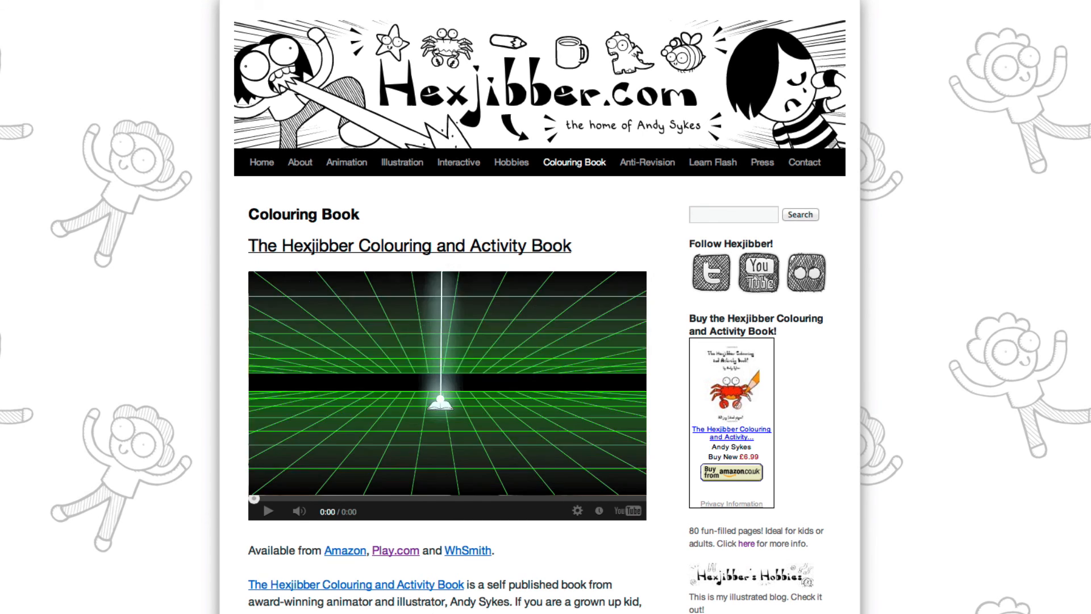
click(646, 162)
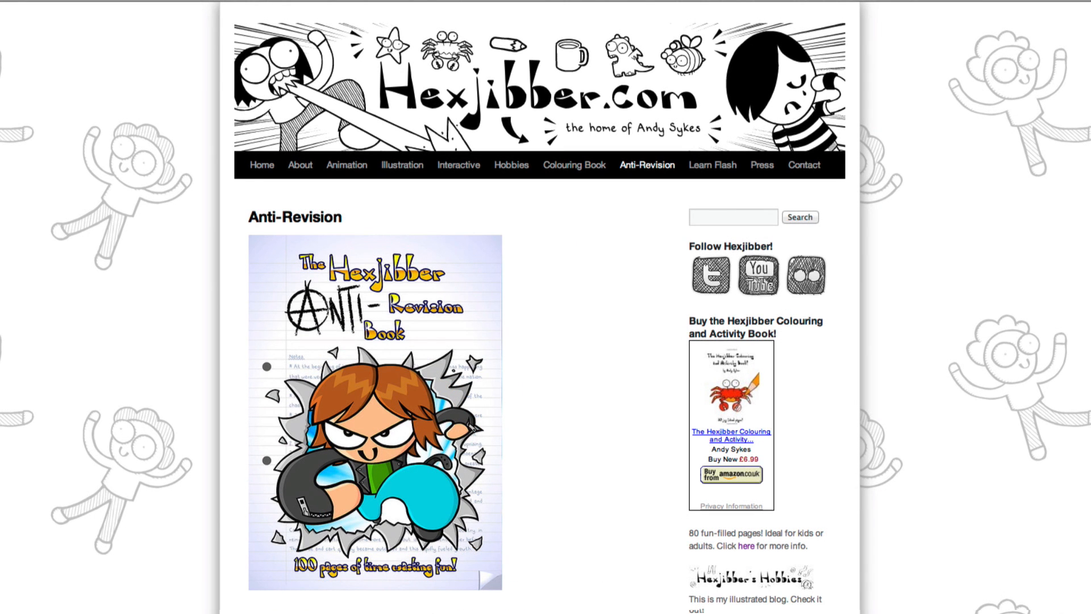